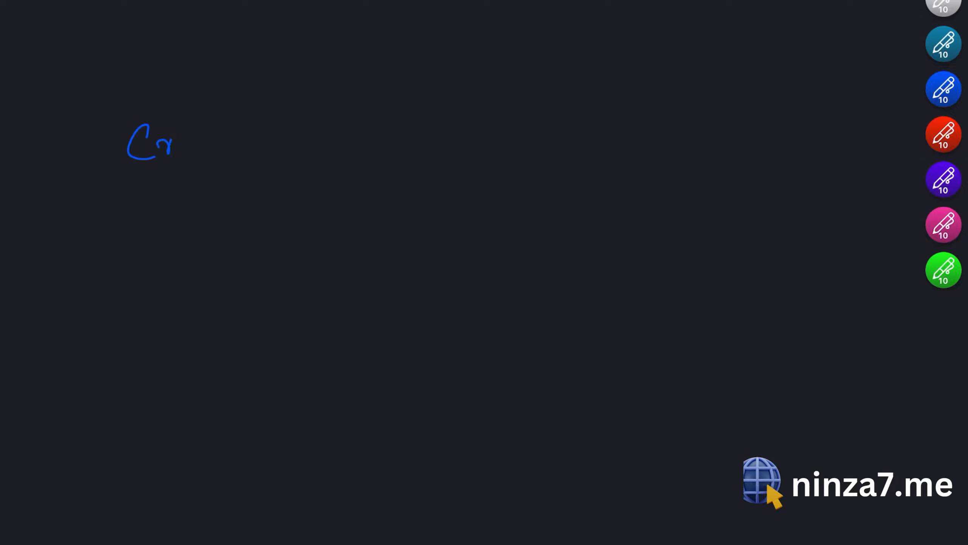
Step: Handwrite the start of a blue note on the blank dark whiteboard
{"action": "left_click_drag", "start_coordinate": [160, 142], "coordinate": [340, 129]}
{"action": "type", "text": "jquery"}
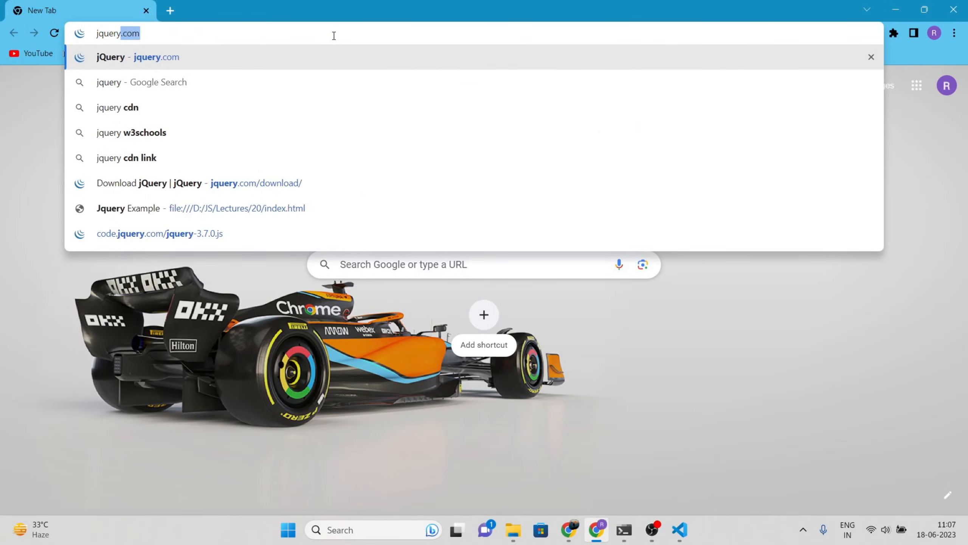
Step: Switch over toward the browser to reach the jQuery website
{"action": "left_click", "coordinate": [678, 530]}
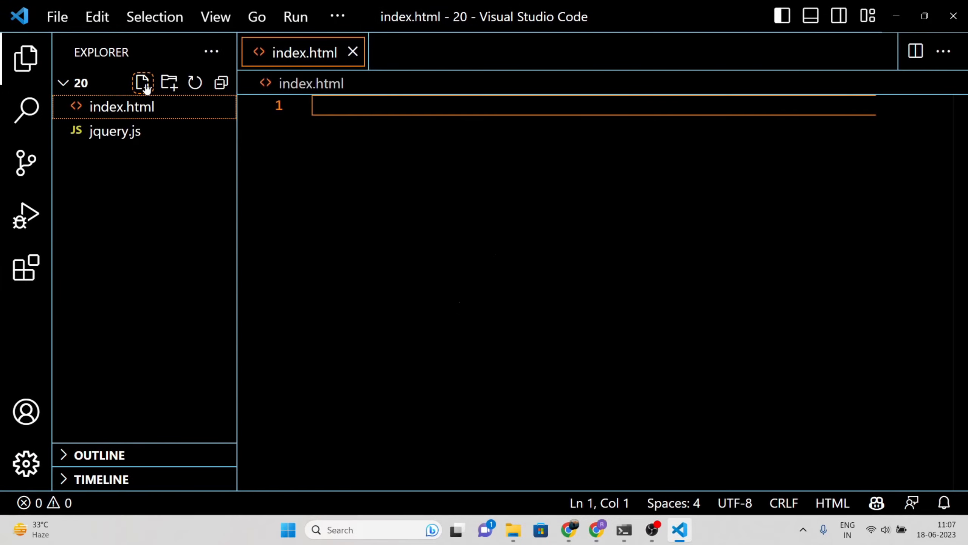
Step: Begin index.html with <!DOCTYPE html> and a head section
{"action": "type", "text": "<!DOCTYPE html>"}
{"action": "type", "text": "<html></html>"}
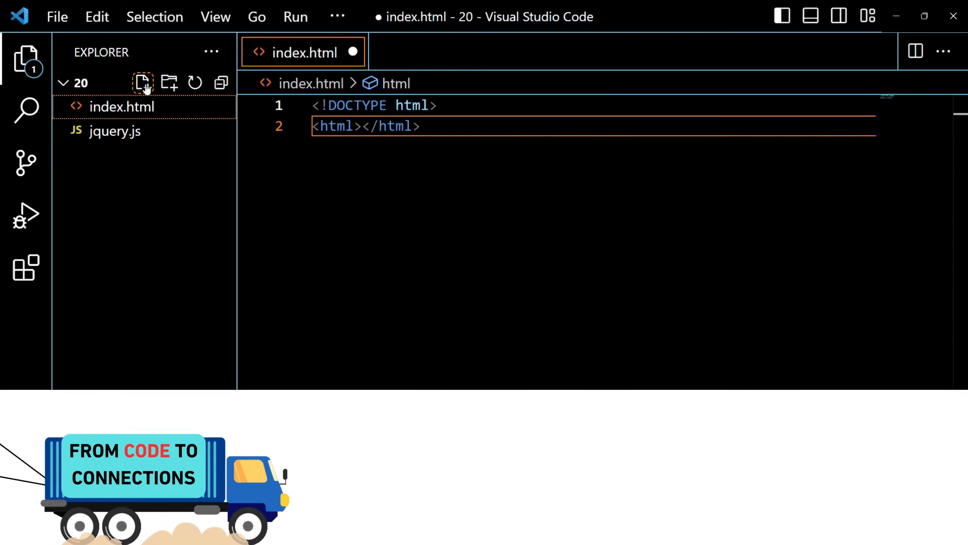
{"action": "type", "text": "<head"}
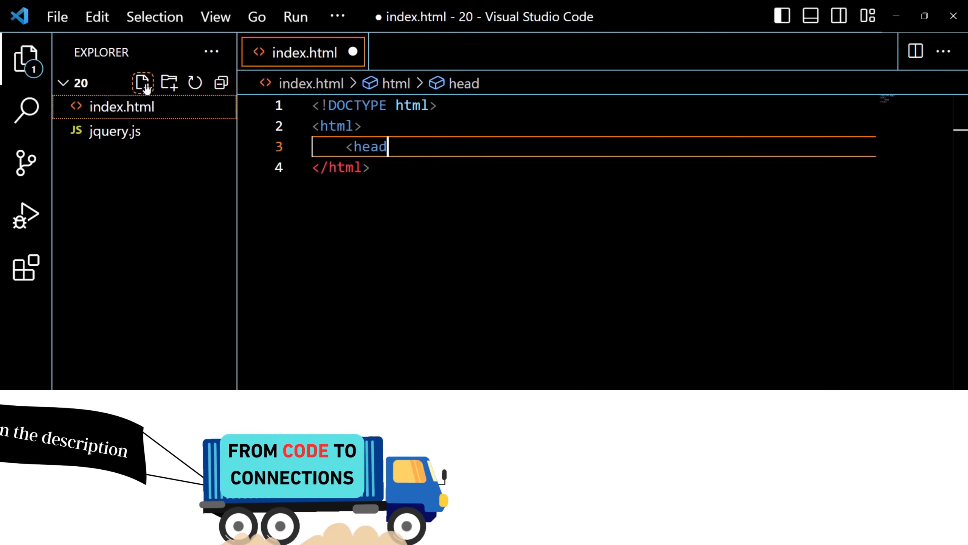
{"action": "type", "text": ">"}
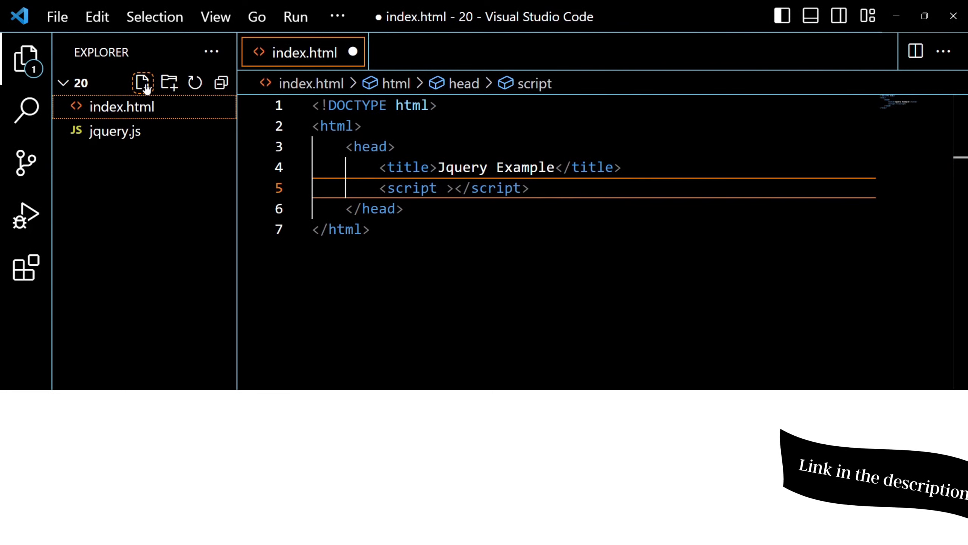
Step: Add a script tag with src pointing to jquery.js and continue editing below it
{"action": "type", "text": "src=\"\""}
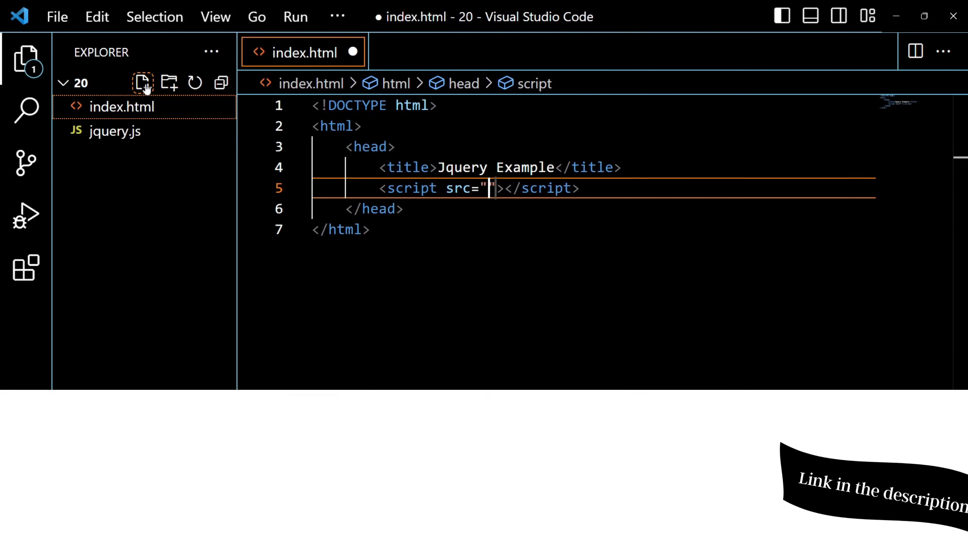
{"action": "type", "text": "jquery.js"}
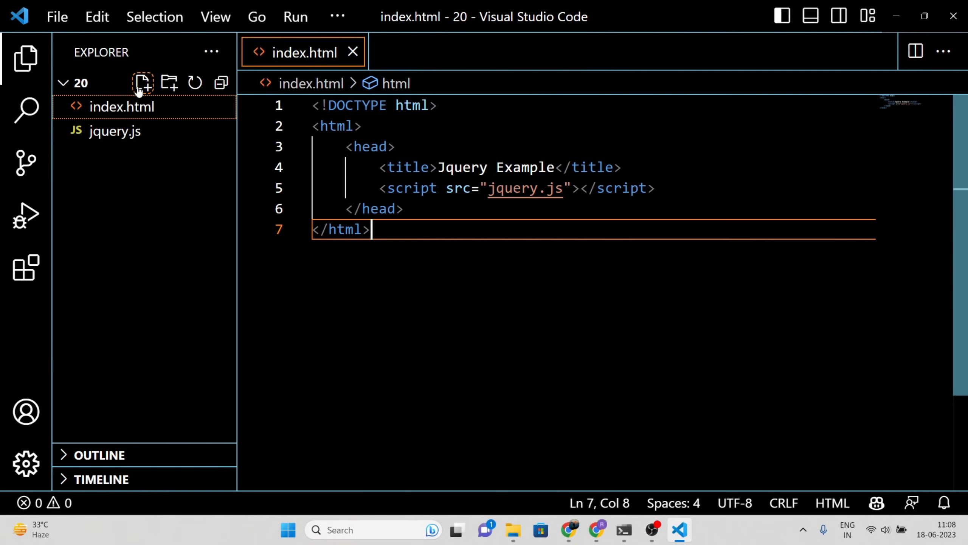
{"action": "left_click", "coordinate": [658, 188]}
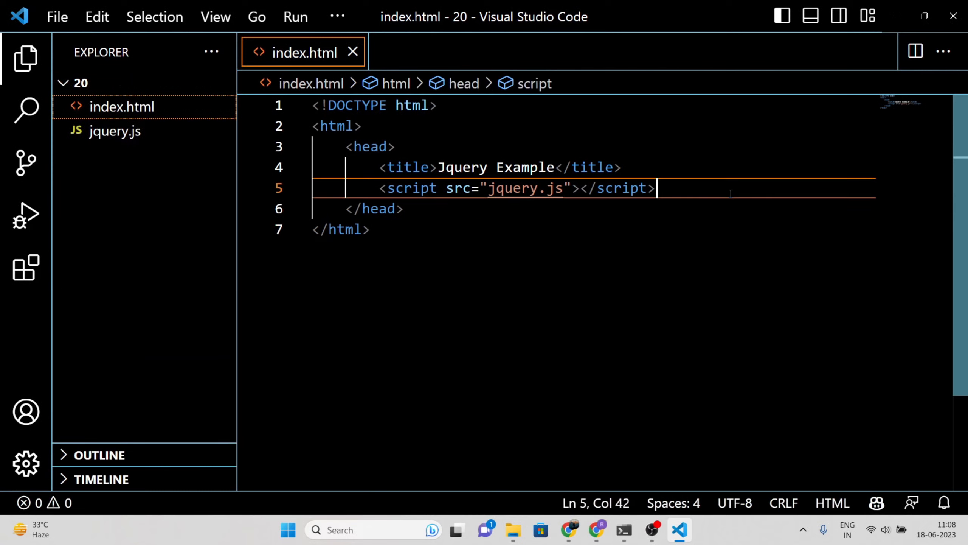
{"action": "left_click", "coordinate": [408, 209]}
{"action": "type", "text": "<"}
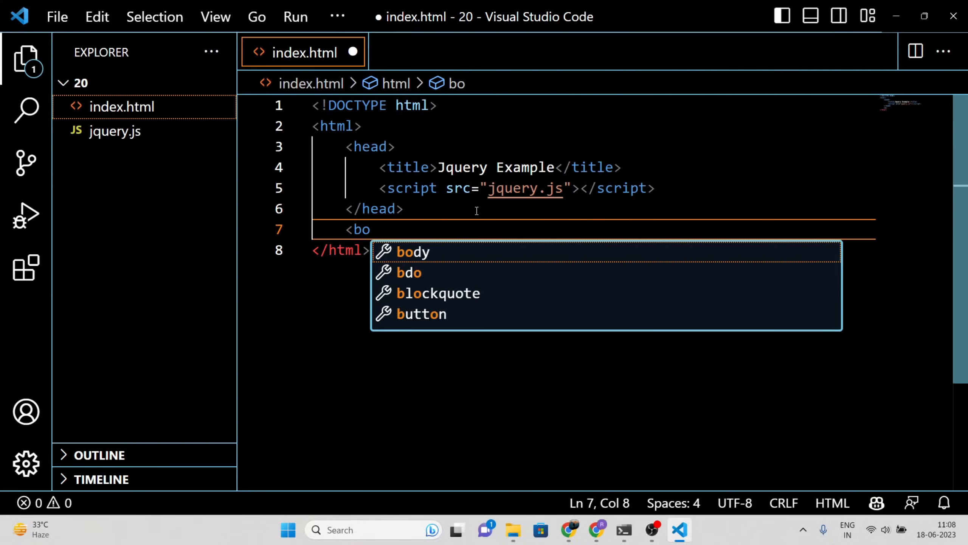
Step: Add a body with an h1 heading 'Bug Ninza' and save the file
{"action": "type", "text": "body>"}
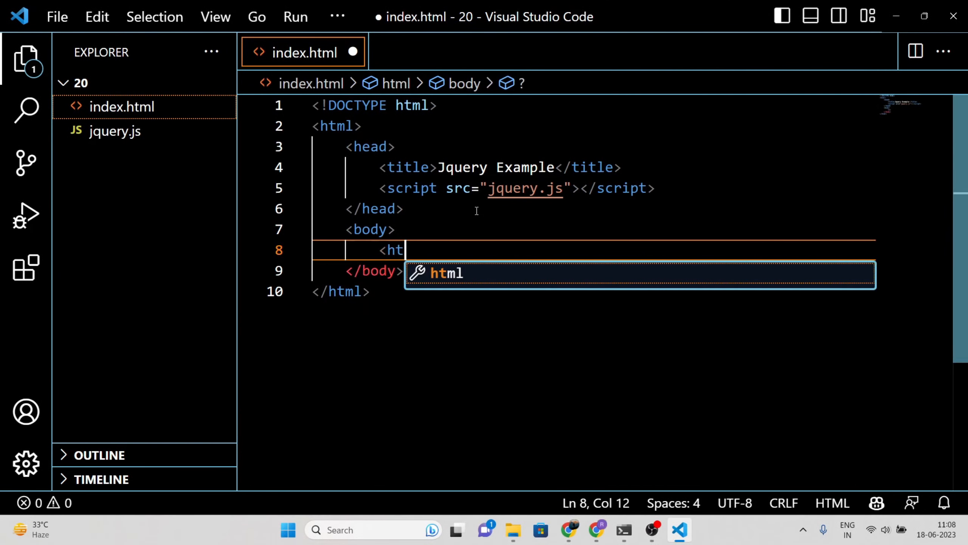
{"action": "type", "text": "1>Bug Ninza</h1>"}
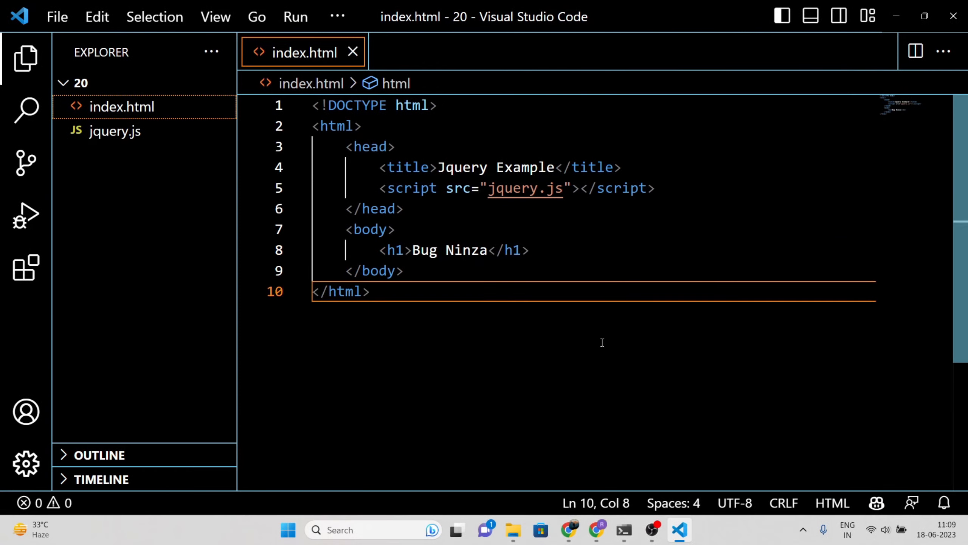
{"action": "left_click", "coordinate": [371, 291]}
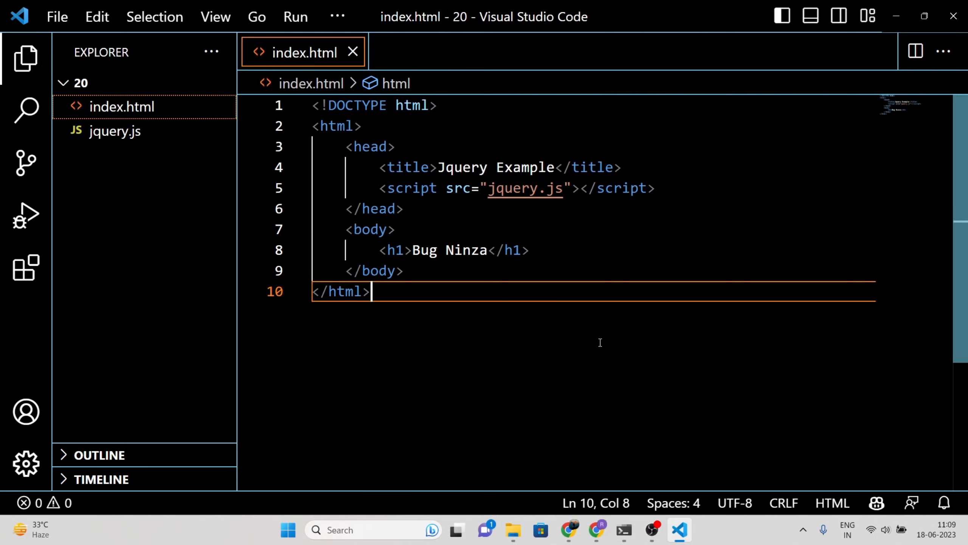
{"action": "left_click", "coordinate": [513, 530]}
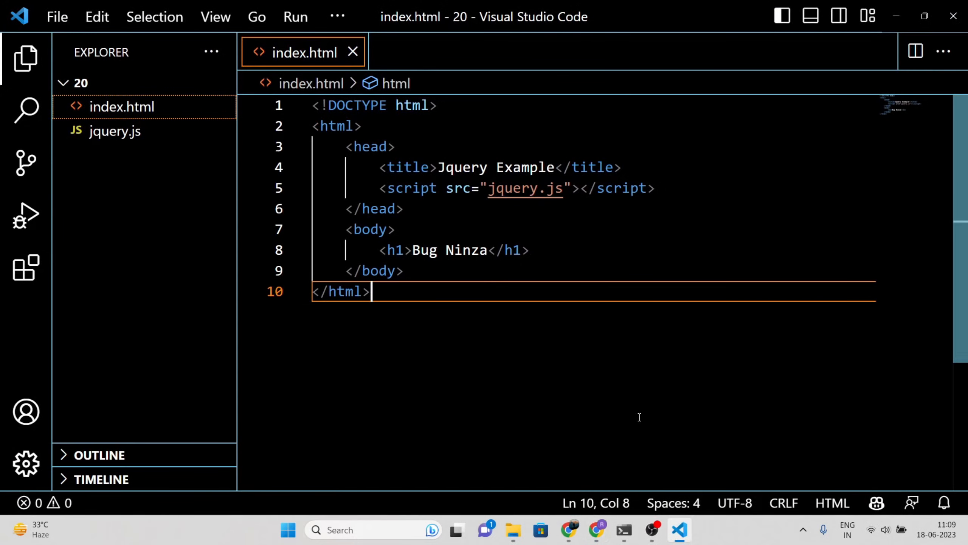
Step: Start a <script> block for the document-ready function setting h1 to 'Hello, jQuery!!'
{"action": "type", "text": "<script>"}
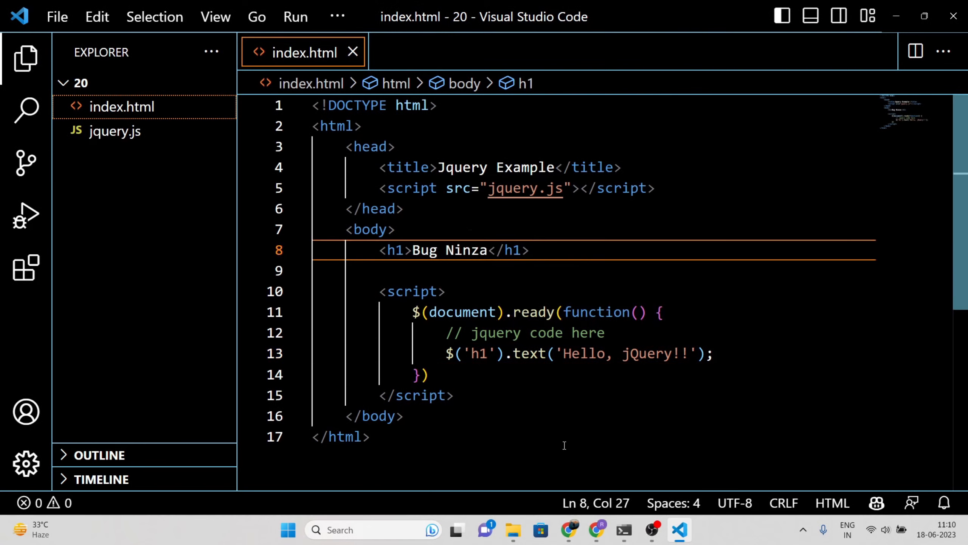
Step: Flip between Chrome and the editor to check the rendered 'Hello, jQuery!!' heading
{"action": "left_click", "coordinate": [569, 530]}
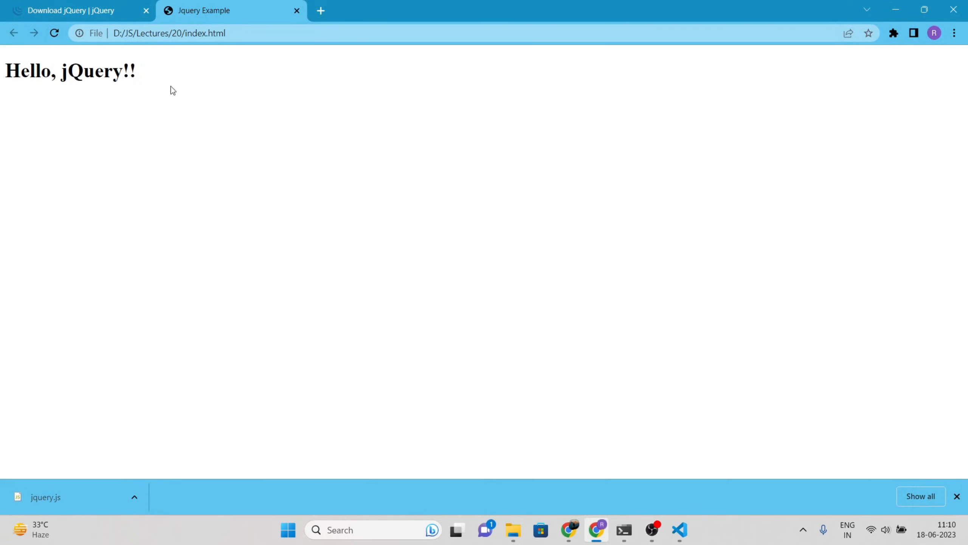
{"action": "left_click", "coordinate": [678, 529]}
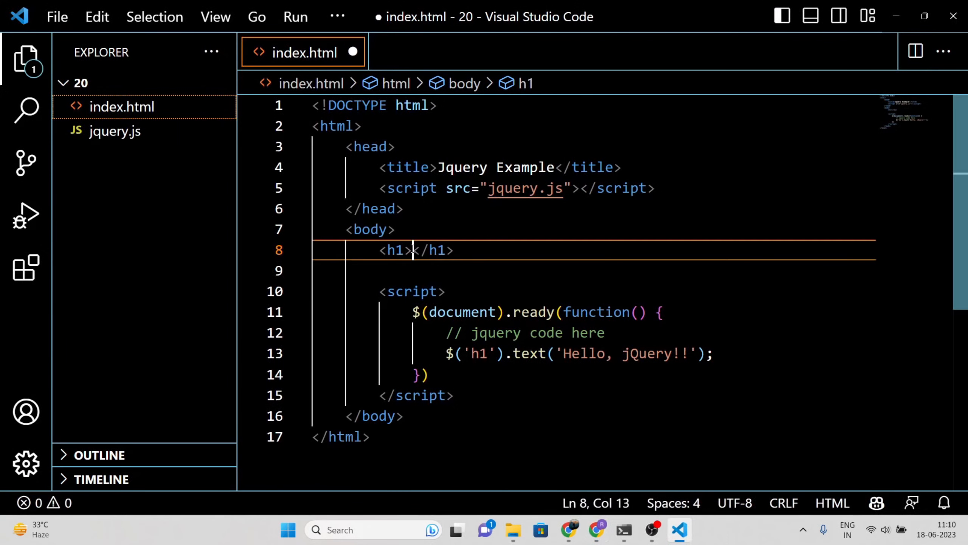
{"action": "left_click", "coordinate": [568, 530]}
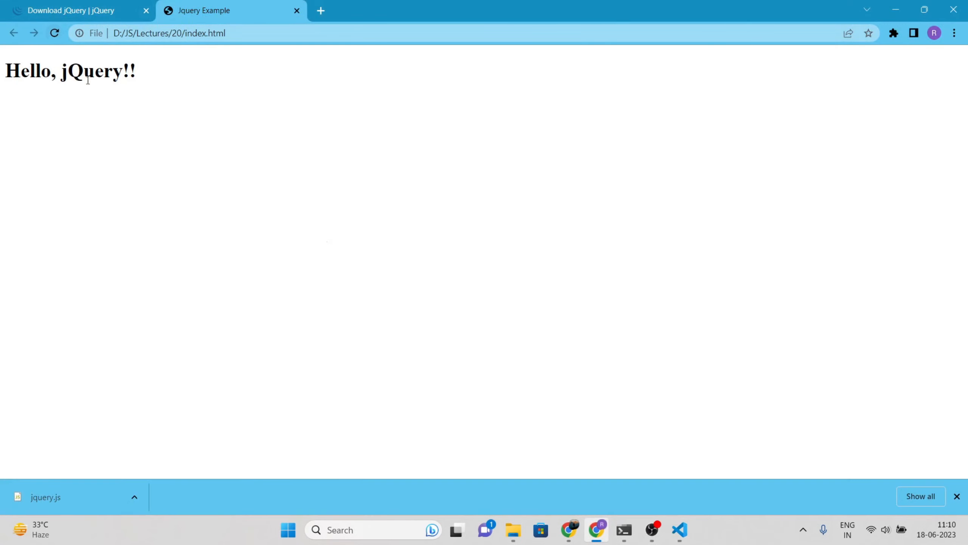
{"action": "left_click", "coordinate": [678, 529]}
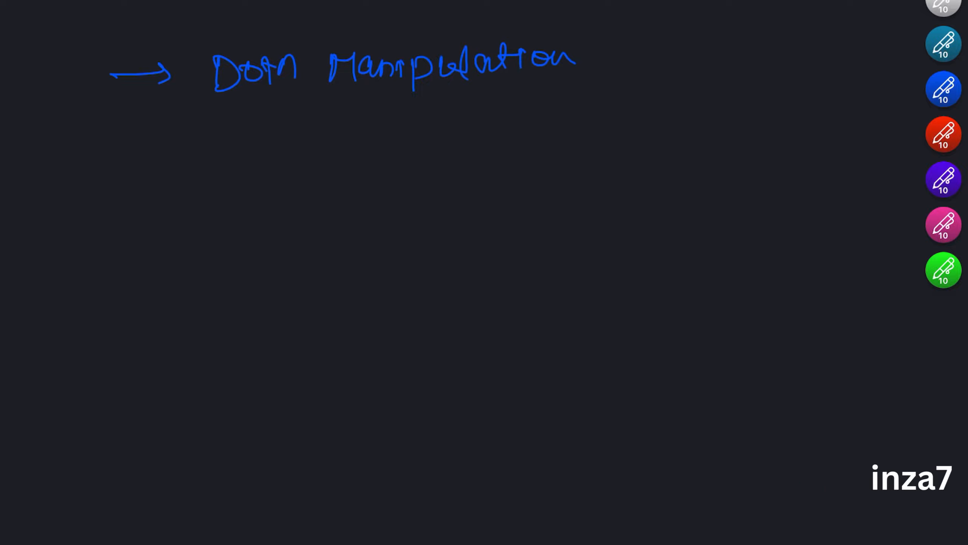
Step: Handwrite the 'DOM manipulation' heading on the whiteboard and return to the code editor
{"action": "left_click_drag", "start_coordinate": [111, 139], "coordinate": [315, 134]}
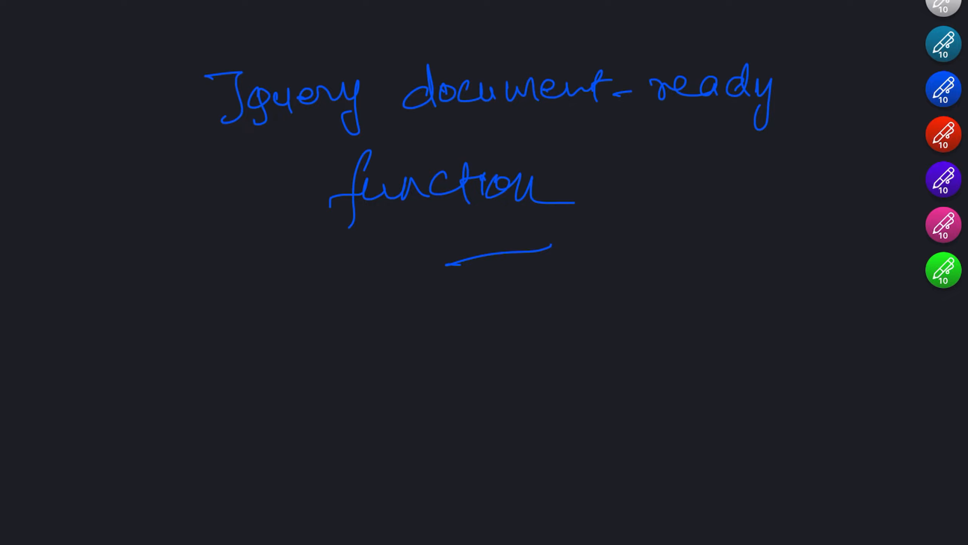
{"action": "key", "text": "alt+tab"}
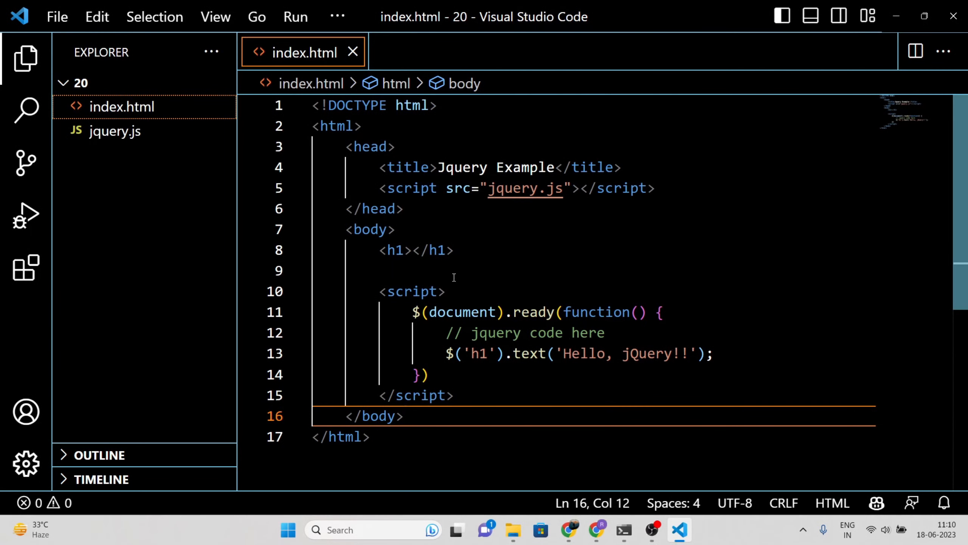
Step: Add a paragraph 'Hello Ninza' and start a second $(document).ready block
{"action": "type", "text": "<p></p>"}
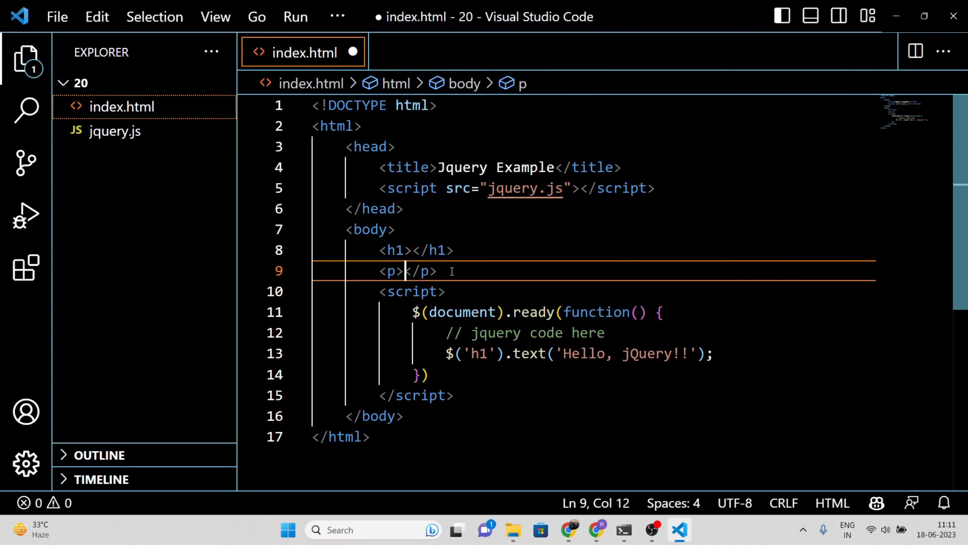
{"action": "type", "text": "Hello Ninza Army"}
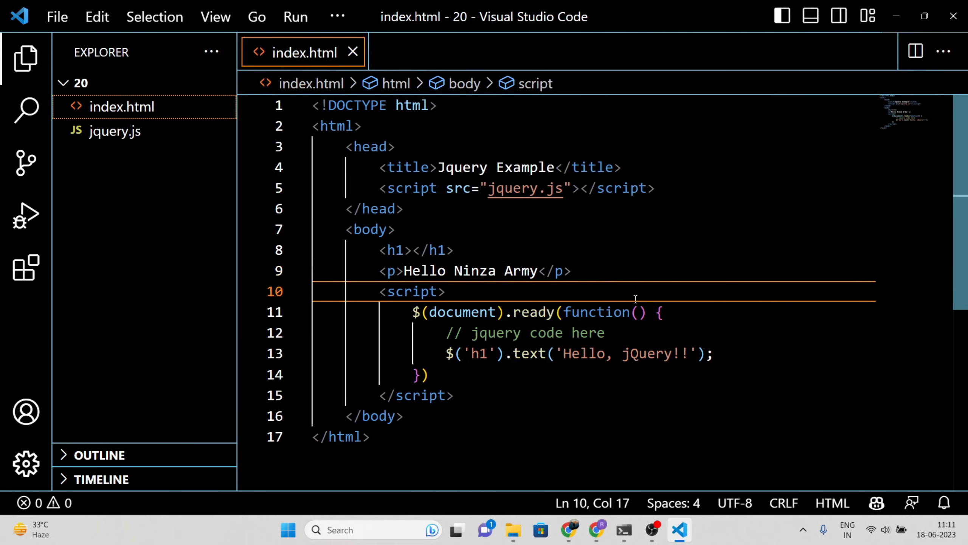
{"action": "key", "text": "Enter"}
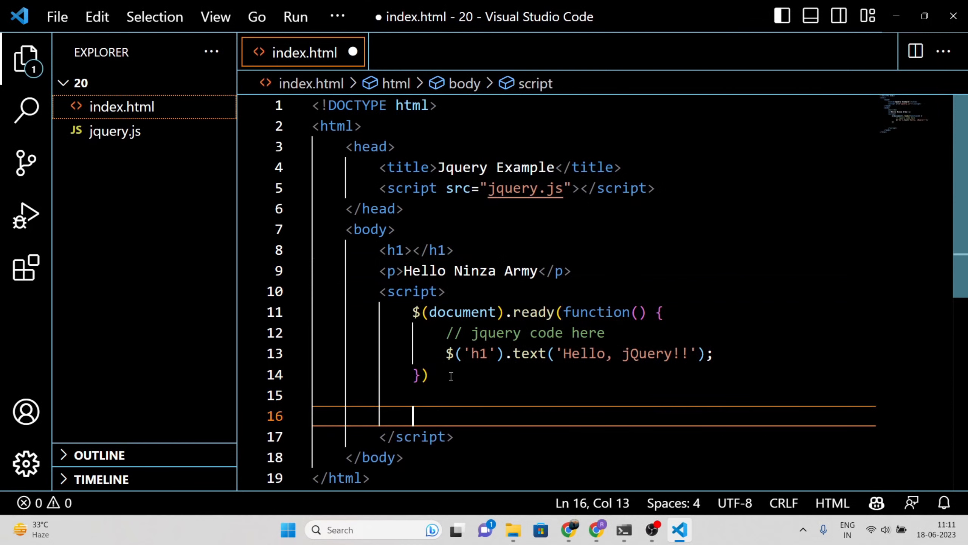
{"action": "type", "text": "$(document).re"}
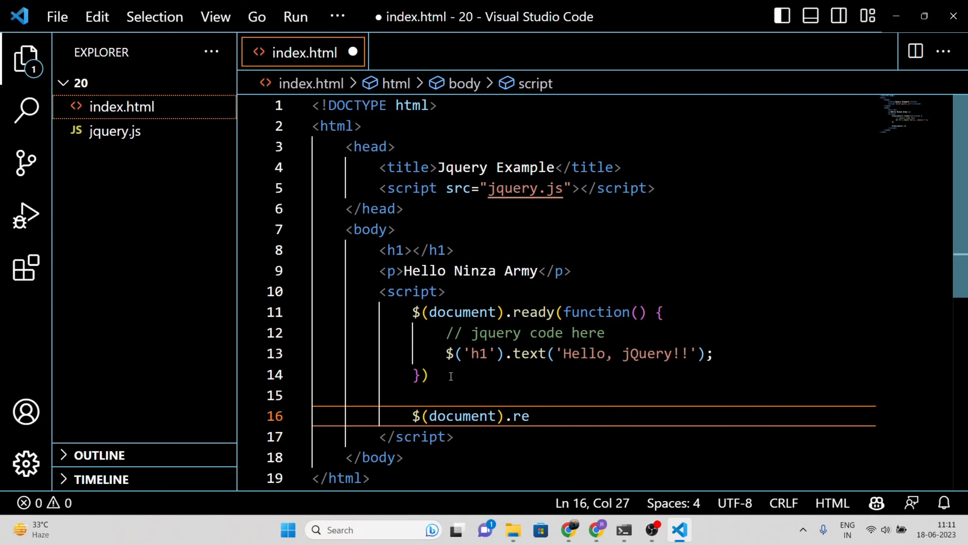
{"action": "type", "text": "ady(function() {"}
{"action": "type", "text": "// jq"}
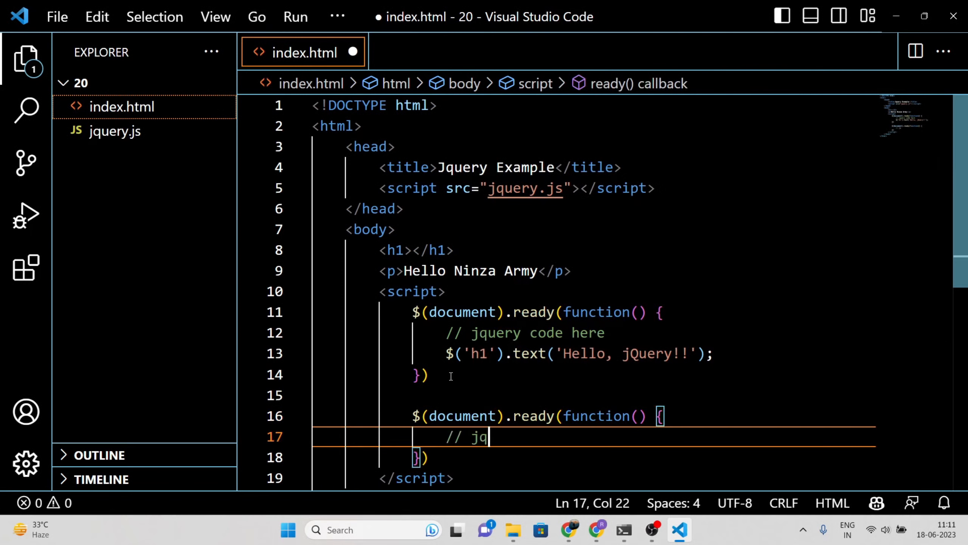
Step: Write comments about jQuery code and changing a paragraph's text, then check the page in Chrome
{"action": "type", "text": "uery code here"}
{"action": "type", "text": "// for e"}
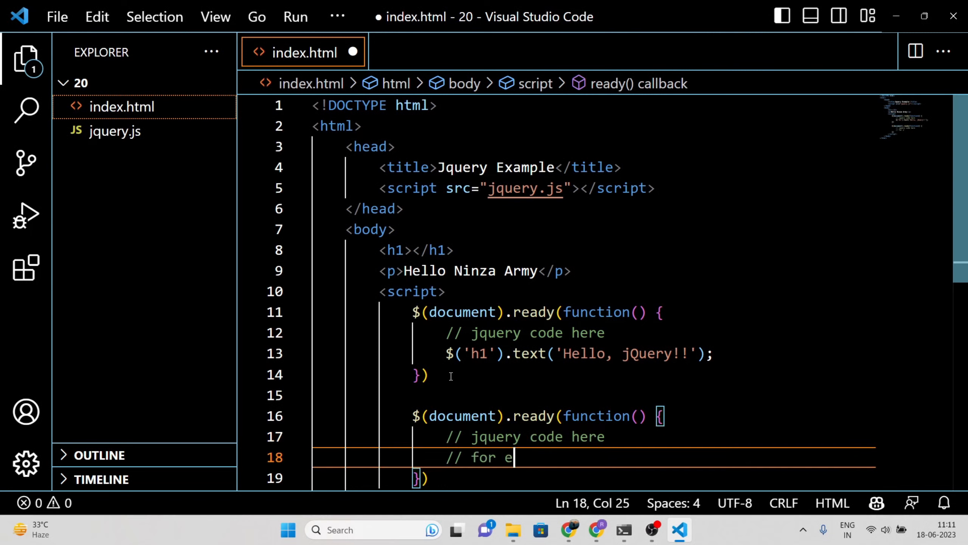
{"action": "type", "text": "xample let's h"}
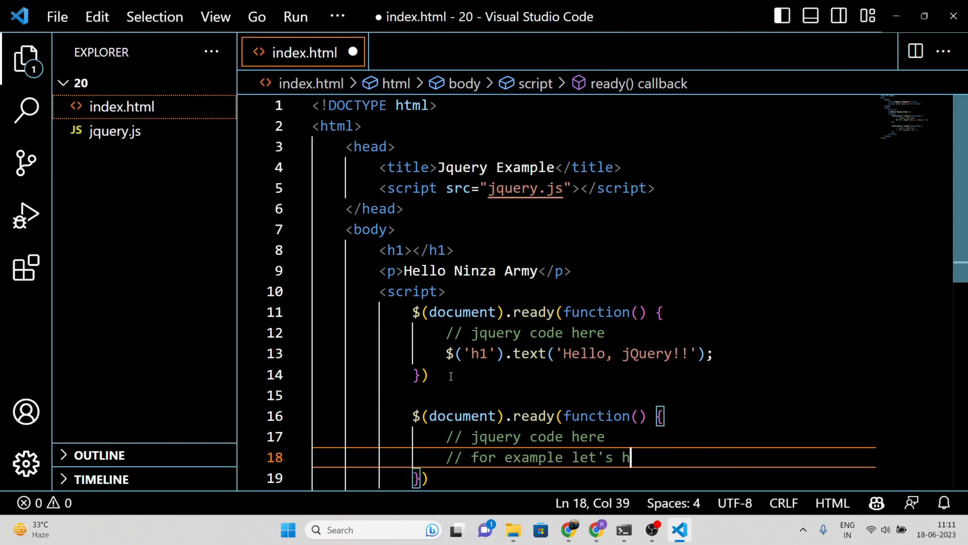
{"action": "type", "text": "change the text of"}
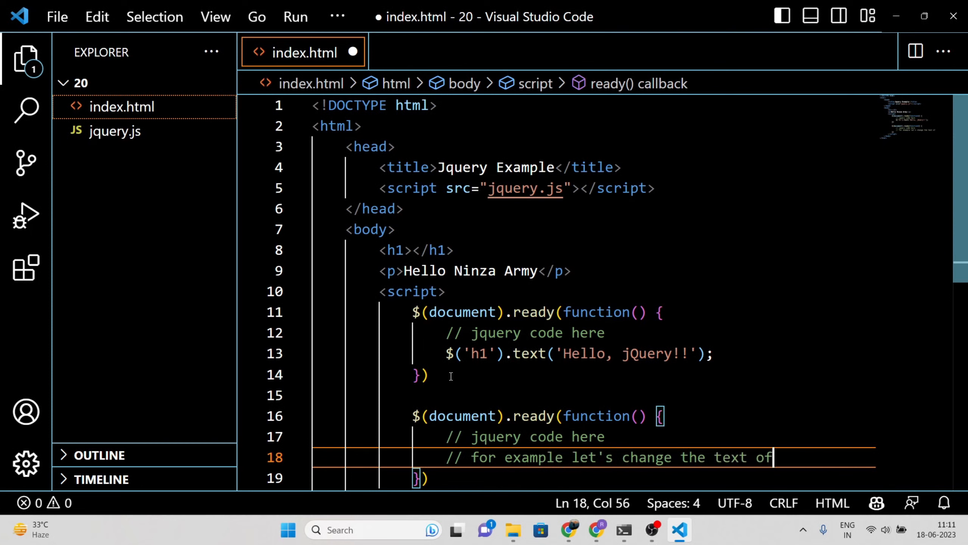
{"action": "type", "text": "a paragraph"}
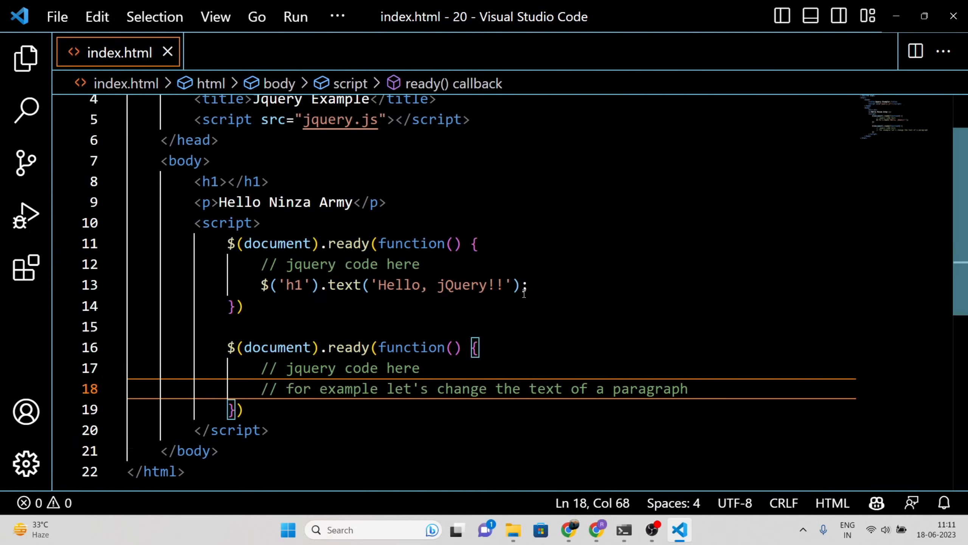
{"action": "left_click", "coordinate": [594, 530]}
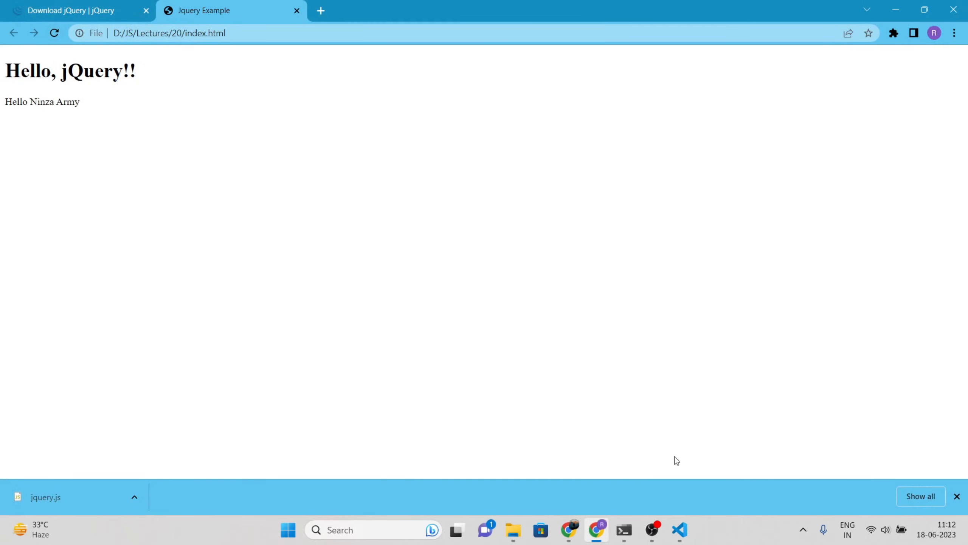
{"action": "left_click", "coordinate": [678, 530]}
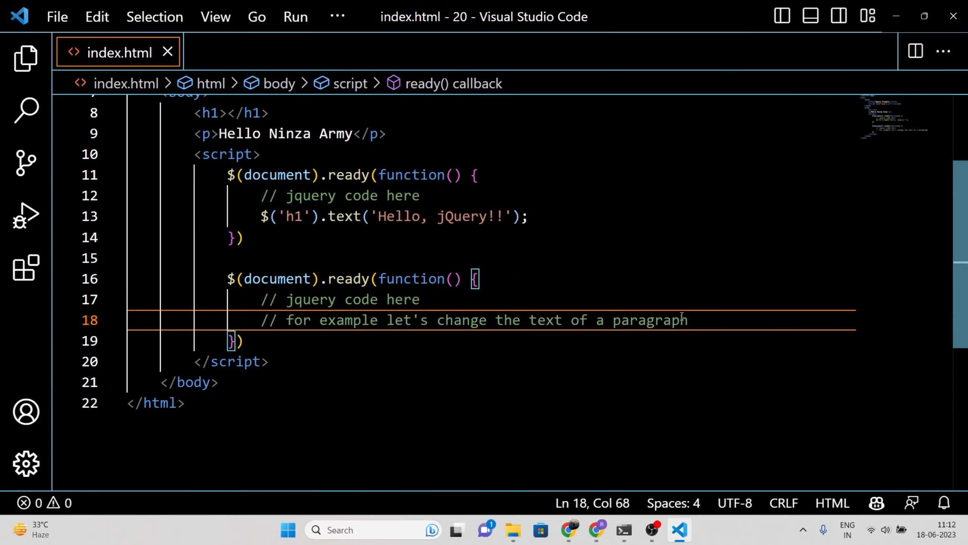
Step: Begin the $('p') selector that sets the paragraph text to 'jquery is awesome!!'
{"action": "type", "text": "$"}
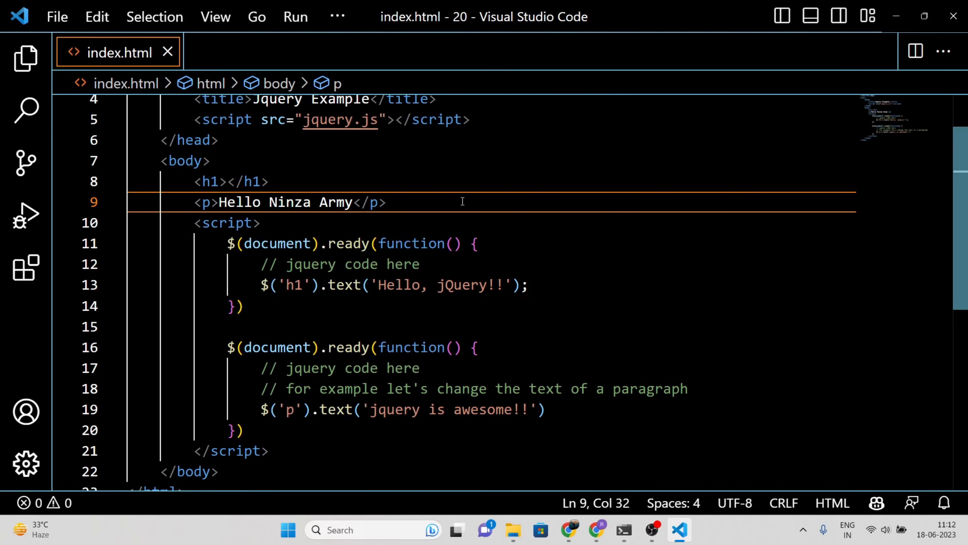
Step: Add a div with class 'my-class' and a paragraph with ID 'my-id'
{"action": "type", "text": "<fib"}
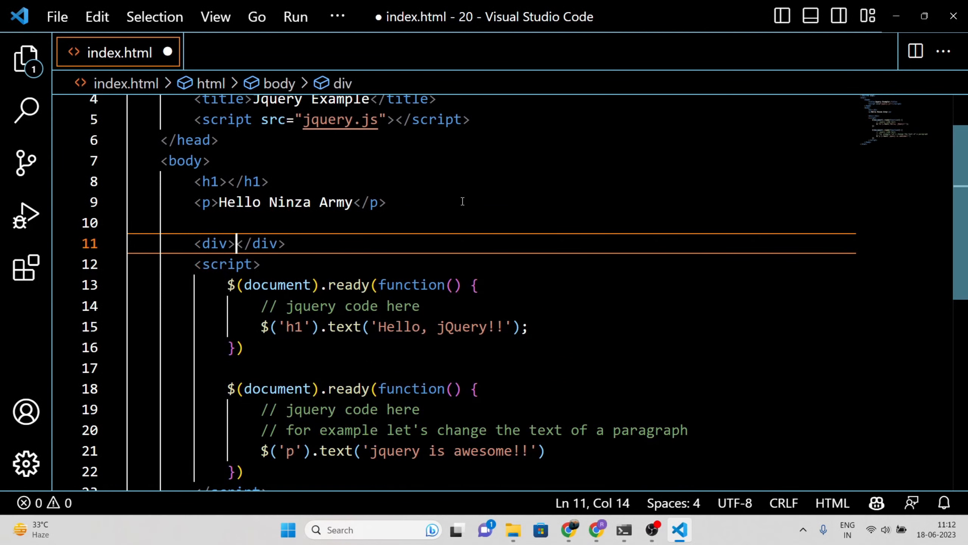
{"action": "type", "text": "class=\"\""}
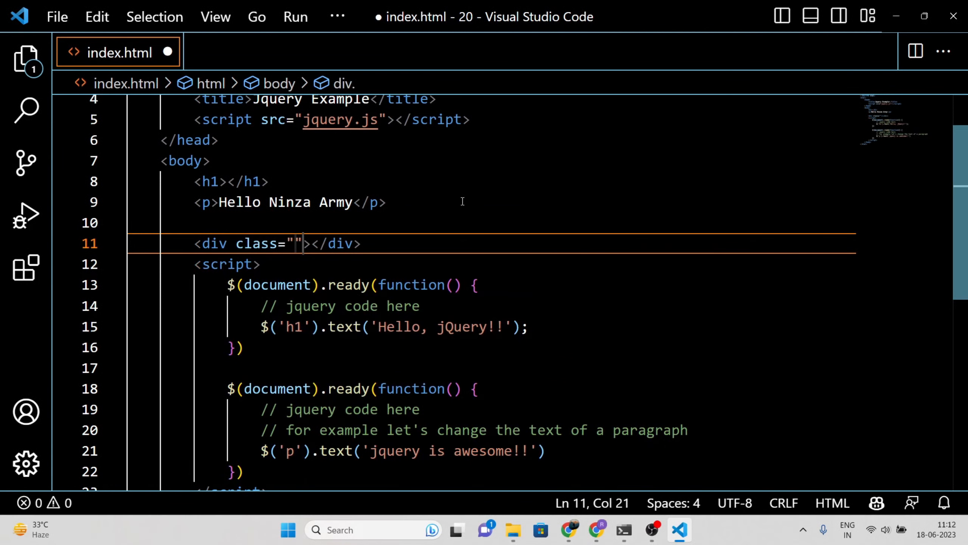
{"action": "type", "text": "my-class"}
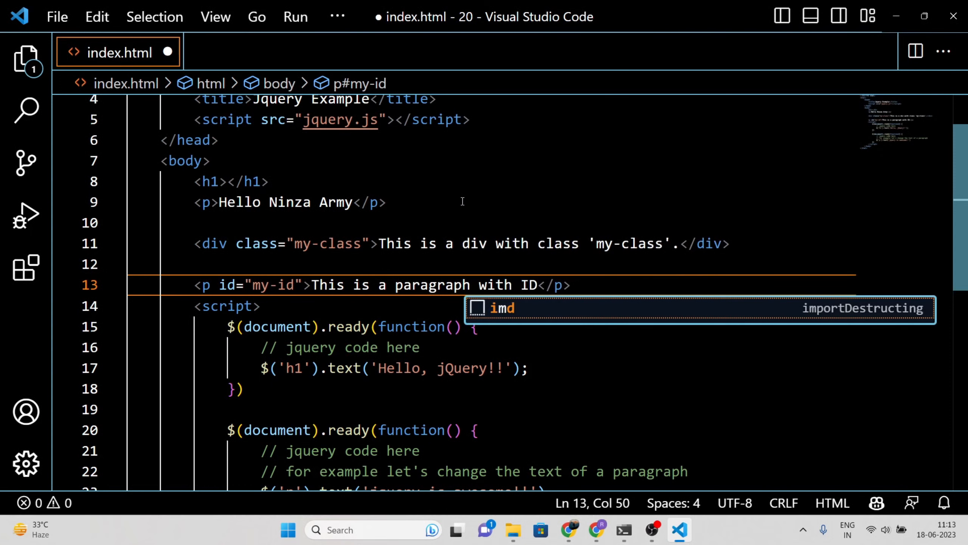
{"action": "type", "text": "'my-id"}
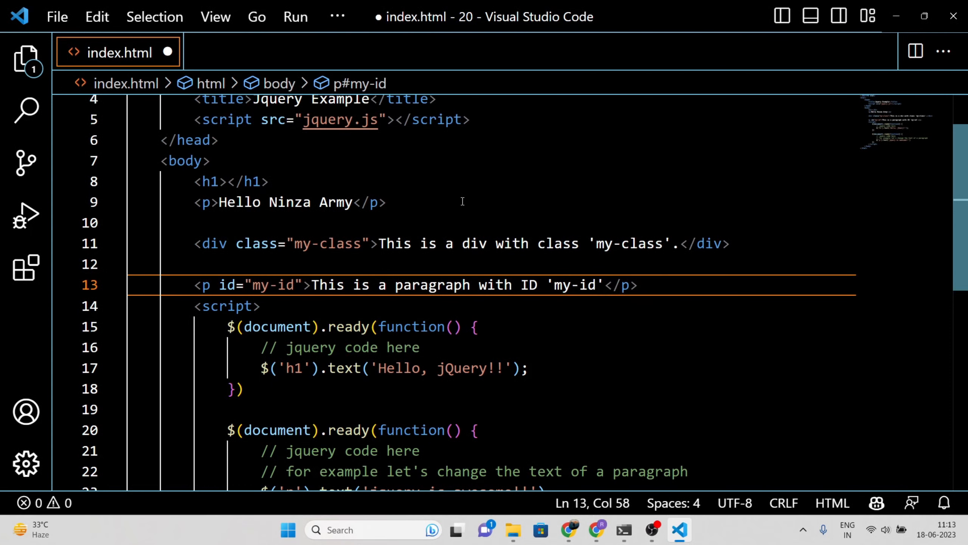
Step: Add a text input with an initial value, then reload the page in Chrome to show the new elements
{"action": "type", "text": "<input typ>"}
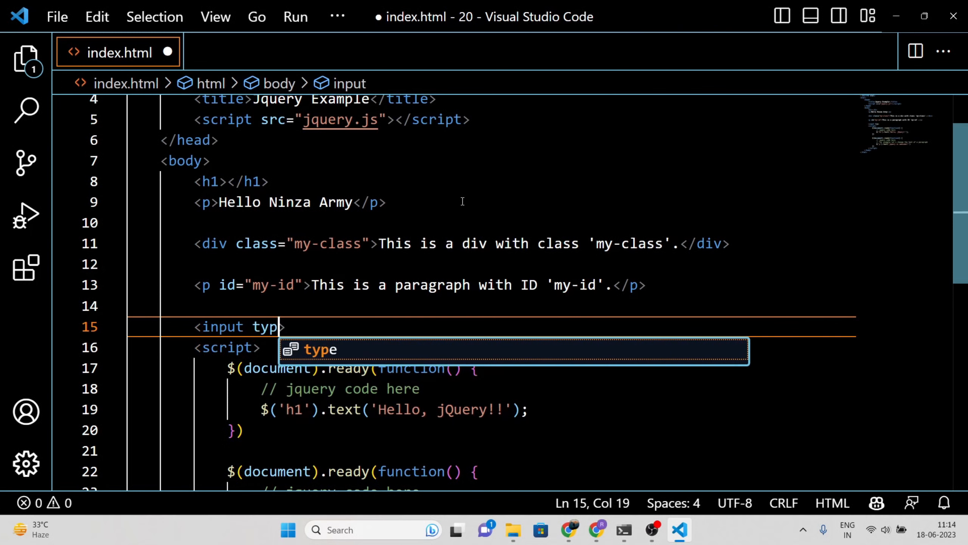
{"action": "type", "text": "=\"text\" value=\"Initial value"}
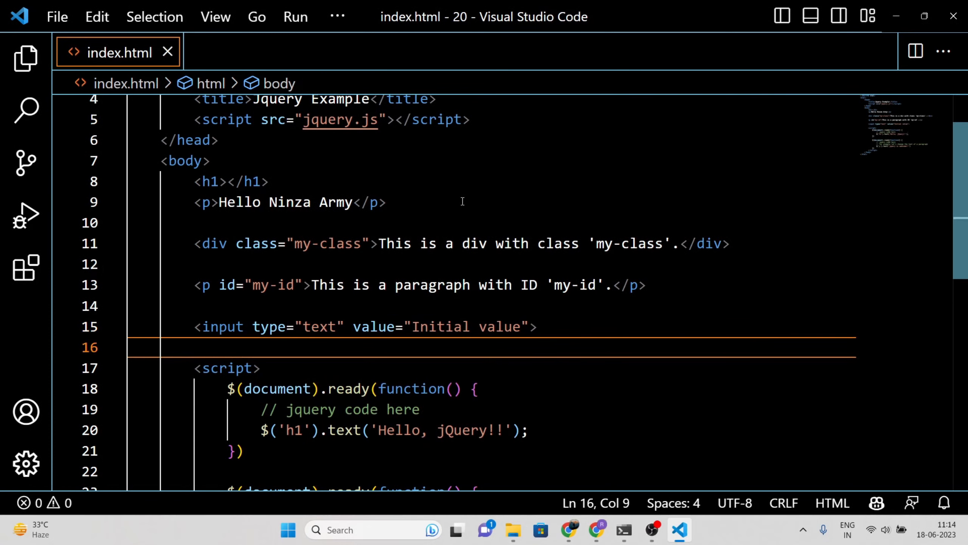
{"action": "left_click", "coordinate": [569, 530]}
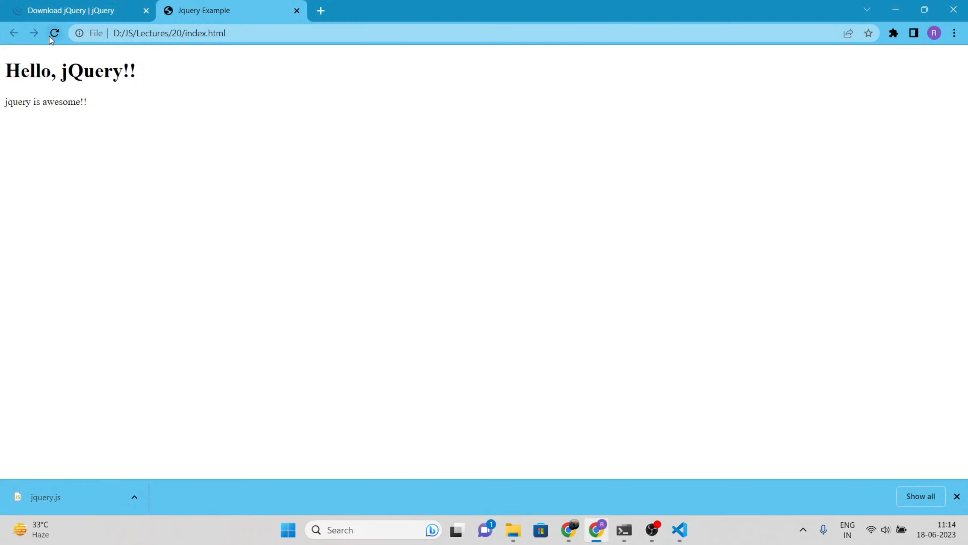
{"action": "left_click", "coordinate": [54, 34]}
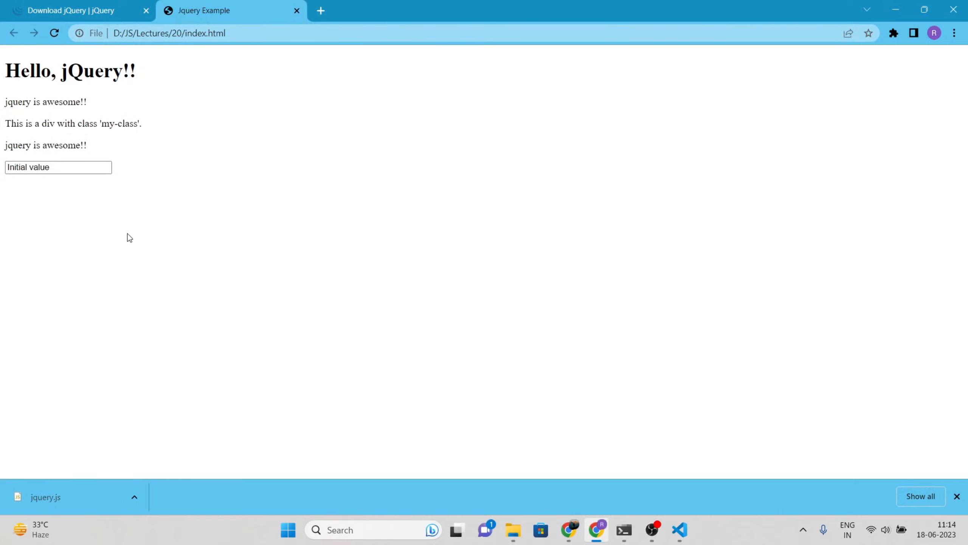
{"action": "mouse_move", "coordinate": [597, 399]}
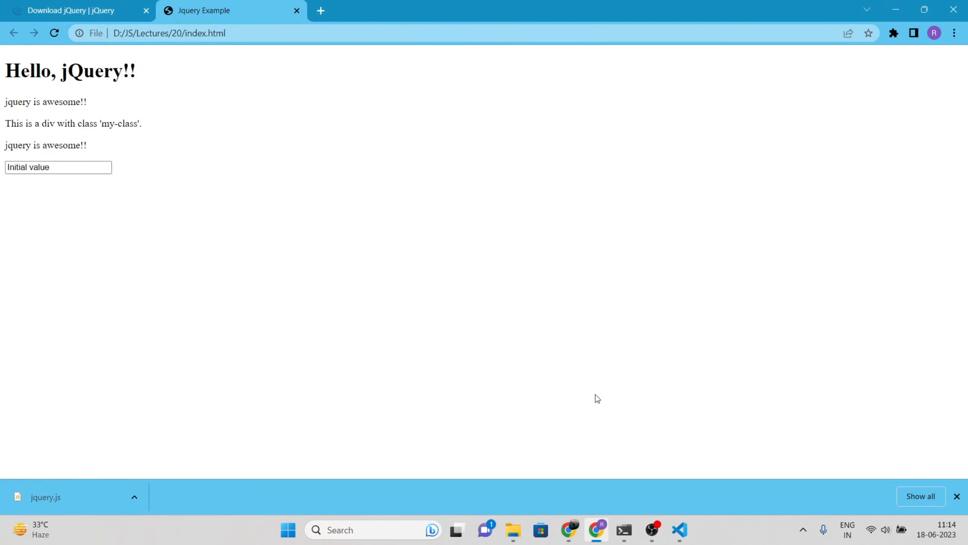
Step: Write a 'Selecting elements by tag name' comment and $('h1').css('color', red);
{"action": "left_click", "coordinate": [679, 530]}
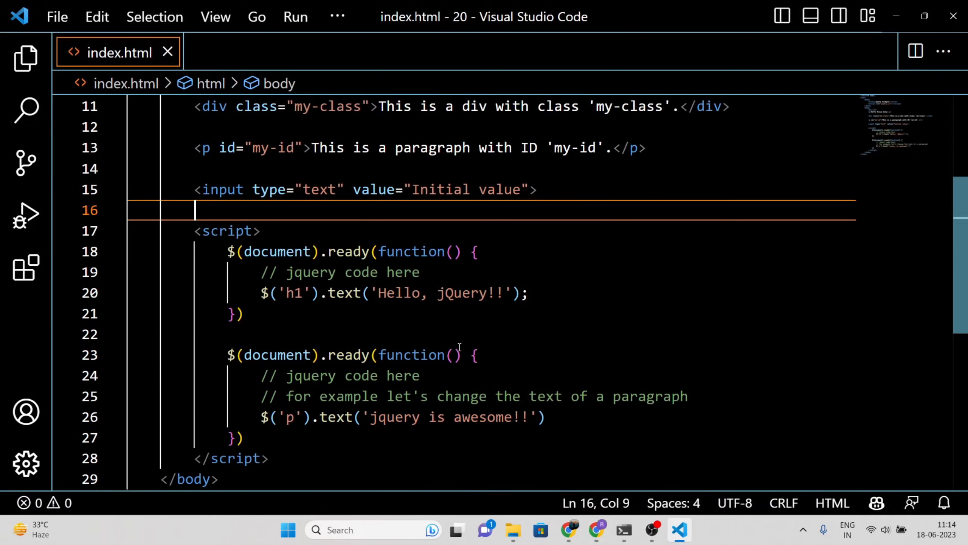
{"action": "type", "text": "//"}
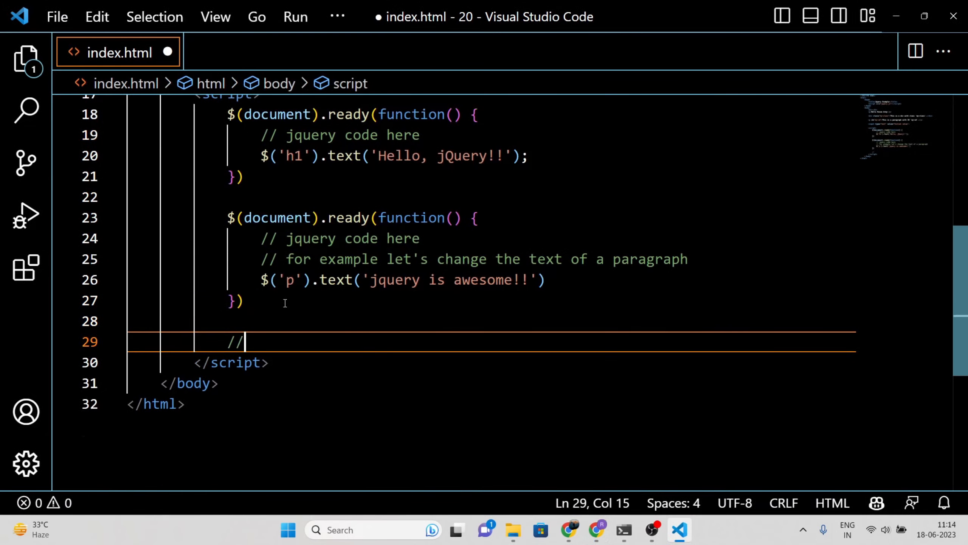
{"action": "type", "text": "Selecting"}
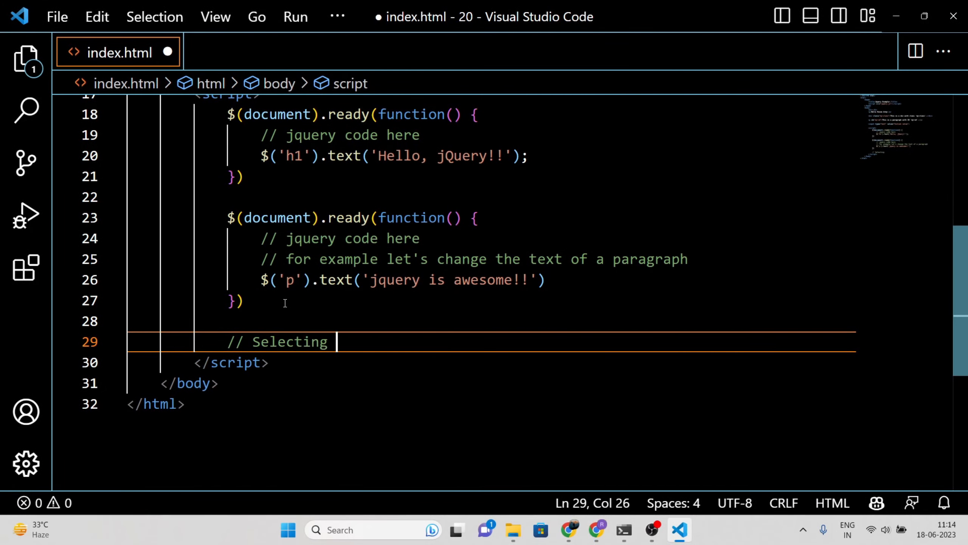
{"action": "type", "text": "elements"}
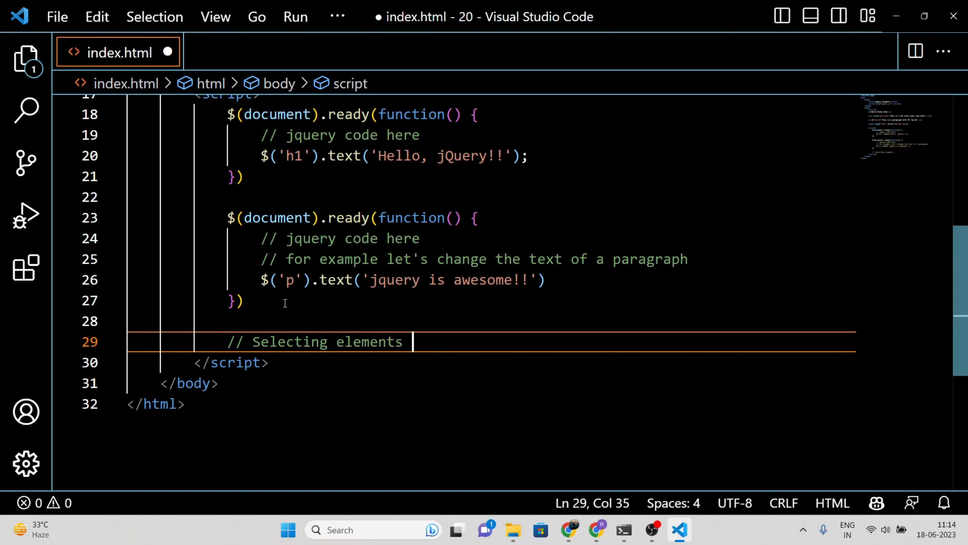
{"action": "type", "text": "by tag name"}
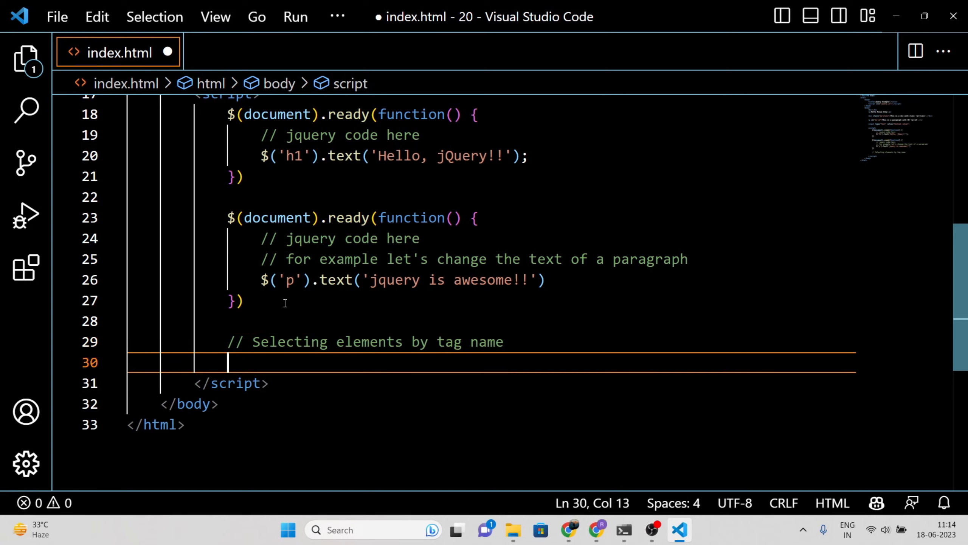
{"action": "type", "text": "$()"}
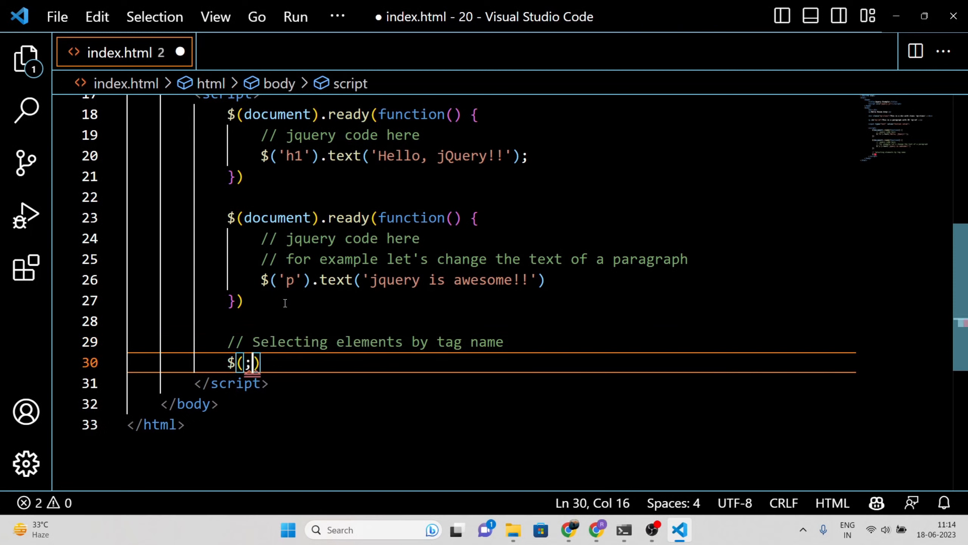
{"action": "type", "text": "'h1'"}
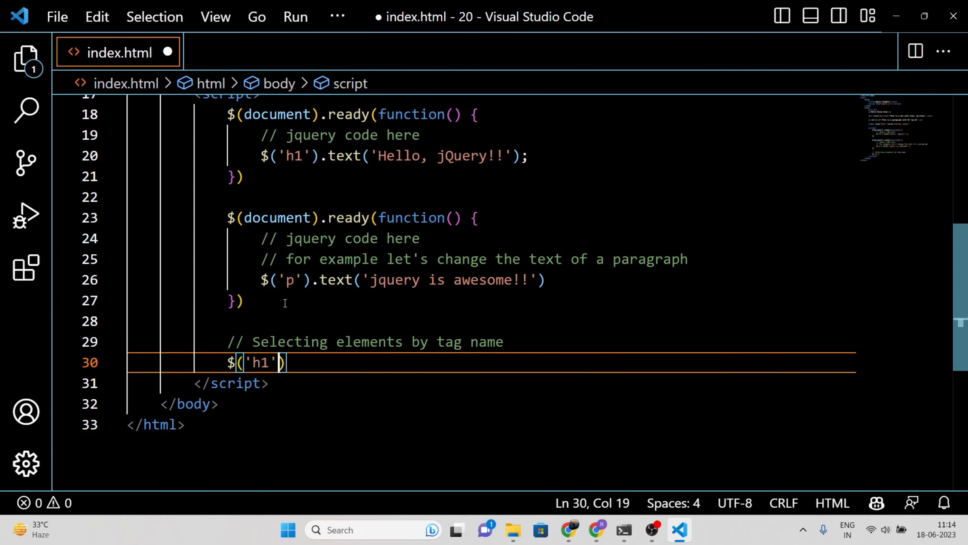
{"action": "type", "text": ".css("}
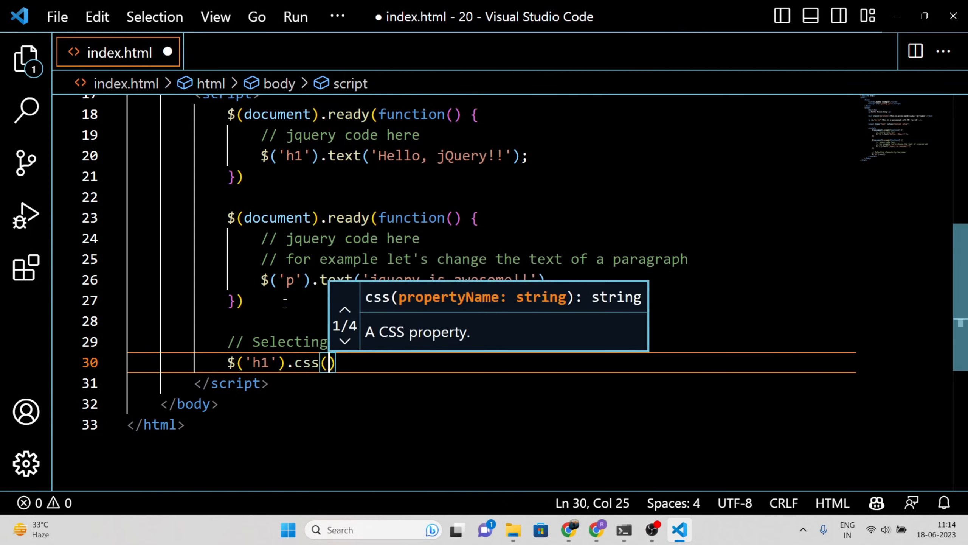
{"action": "type", "text": "'color'"}
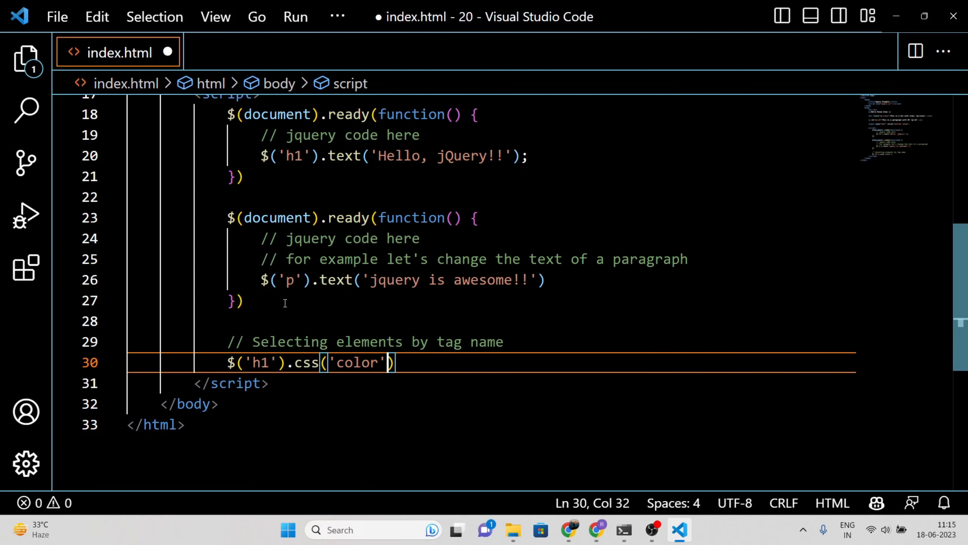
{"action": "type", "text": ", red"}
{"action": "type", "text": "// S"}
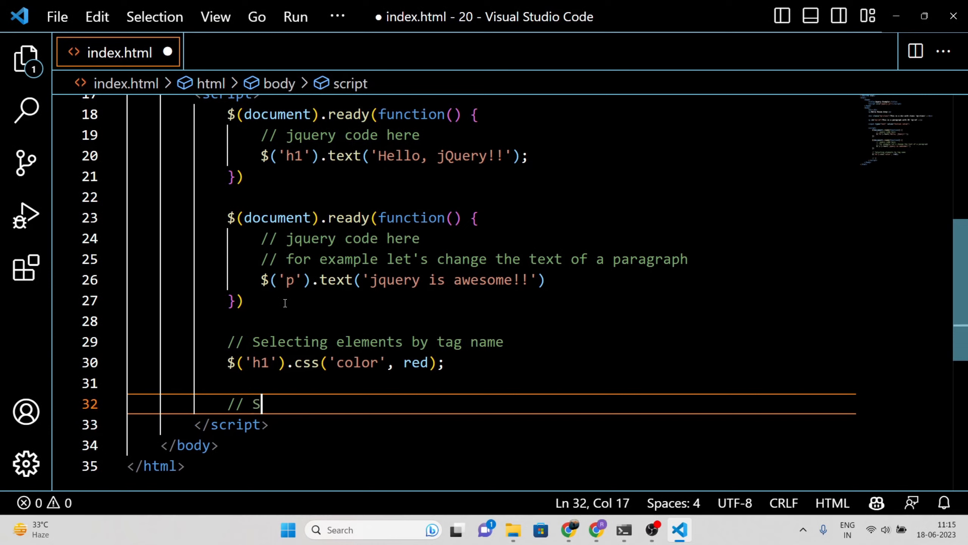
Step: Write a 'Selecting elements by class' comment and $('.my-class').hide();
{"action": "type", "text": "electing element"}
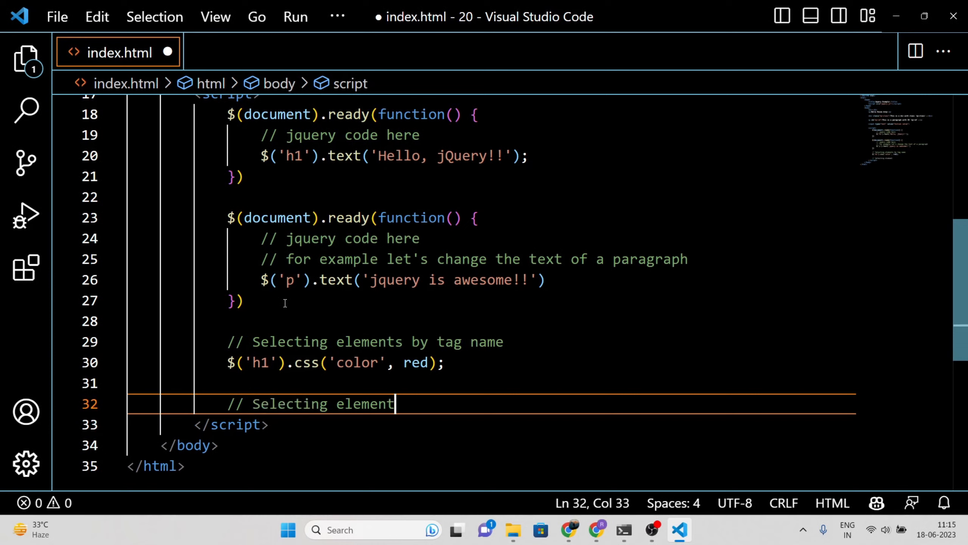
{"action": "type", "text": "s by class"}
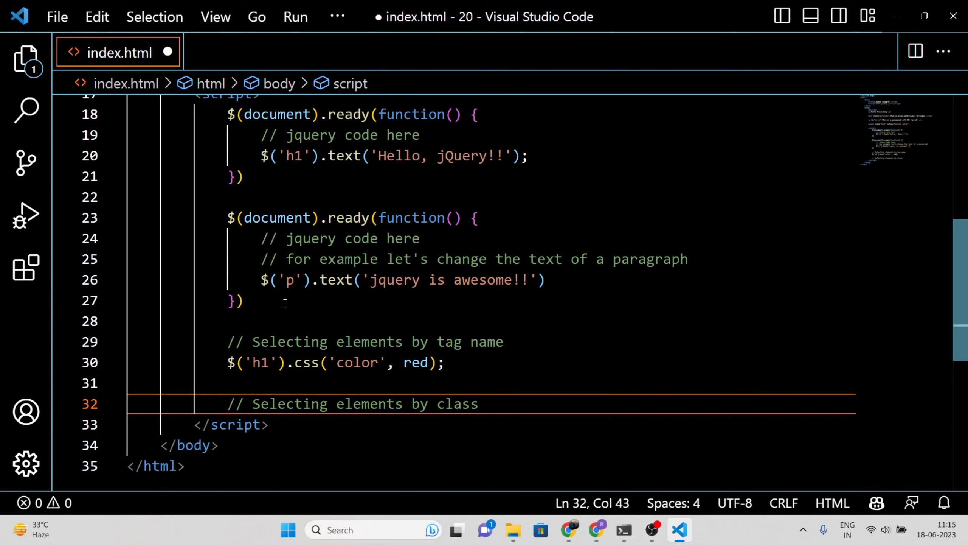
{"action": "type", "text": "$"}
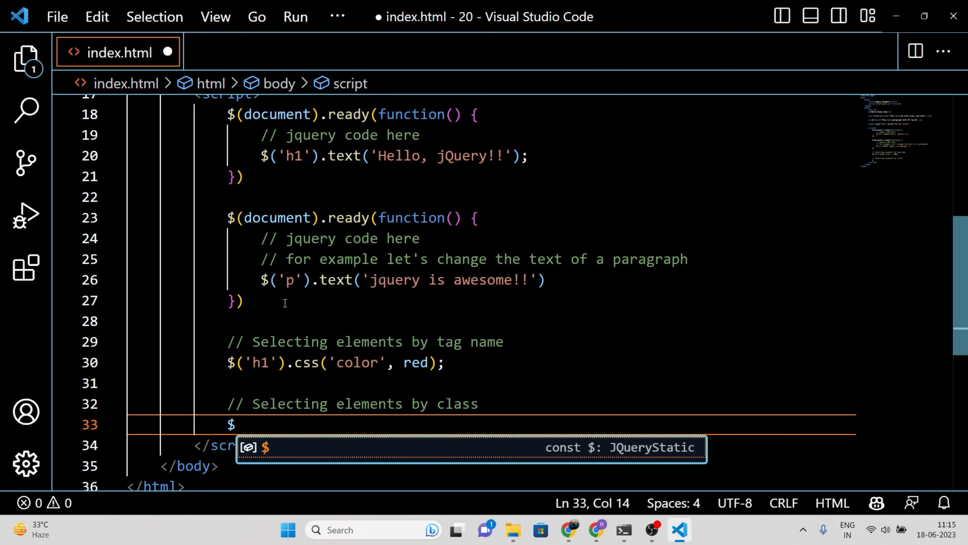
{"action": "type", "text": "('.my'"}
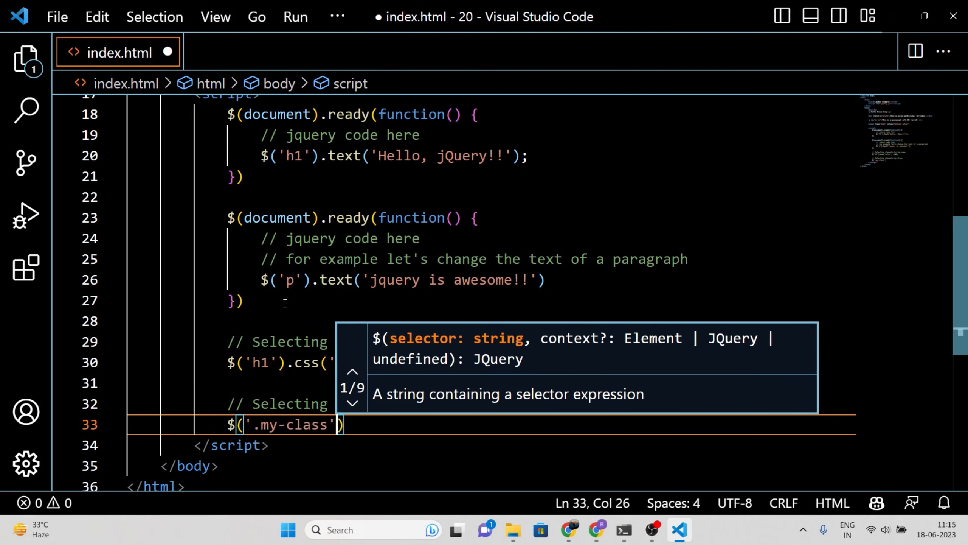
{"action": "type", "text": "."}
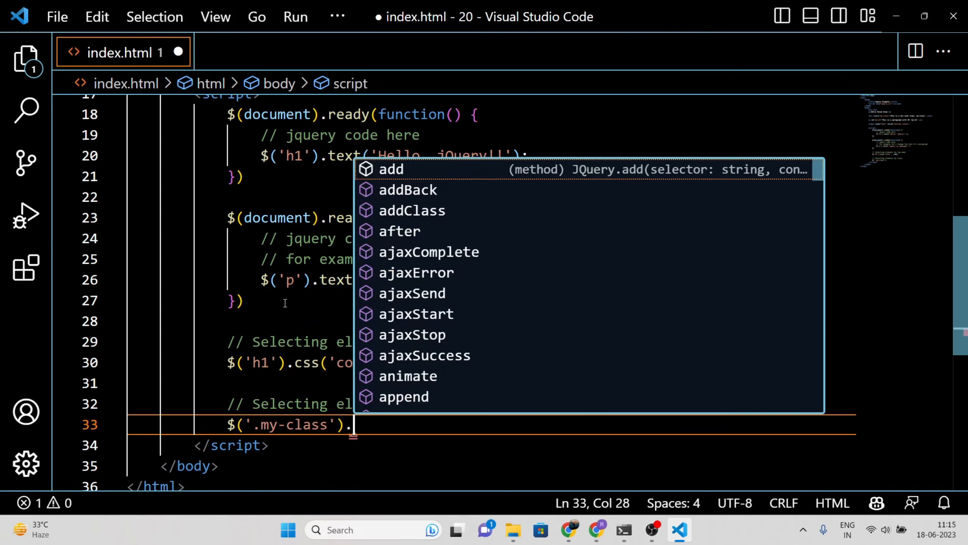
{"action": "type", "text": "hide();"}
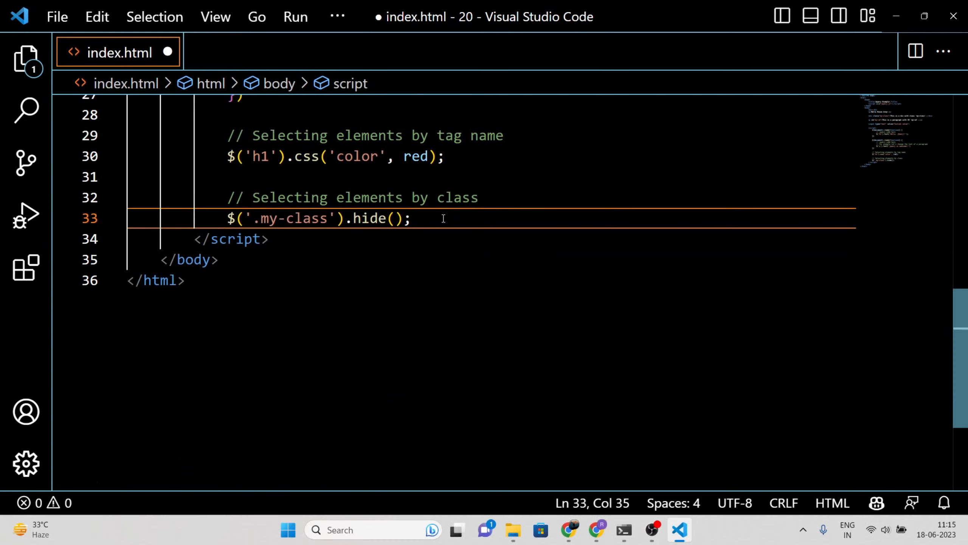
Step: Write a 'Selecting elements by ID' comment and $('#my-id').fadeIn();
{"action": "type", "text": "// Se"}
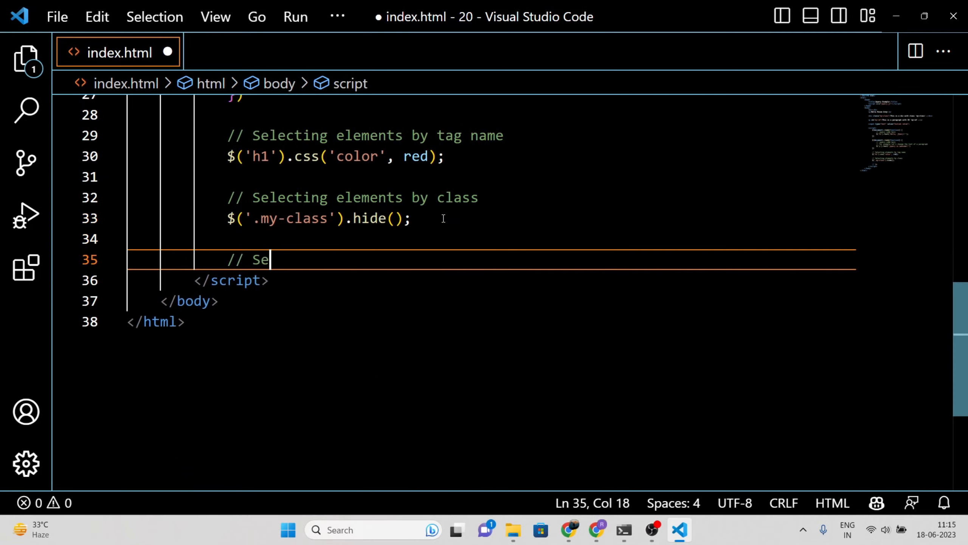
{"action": "type", "text": "lecting elements by ID"}
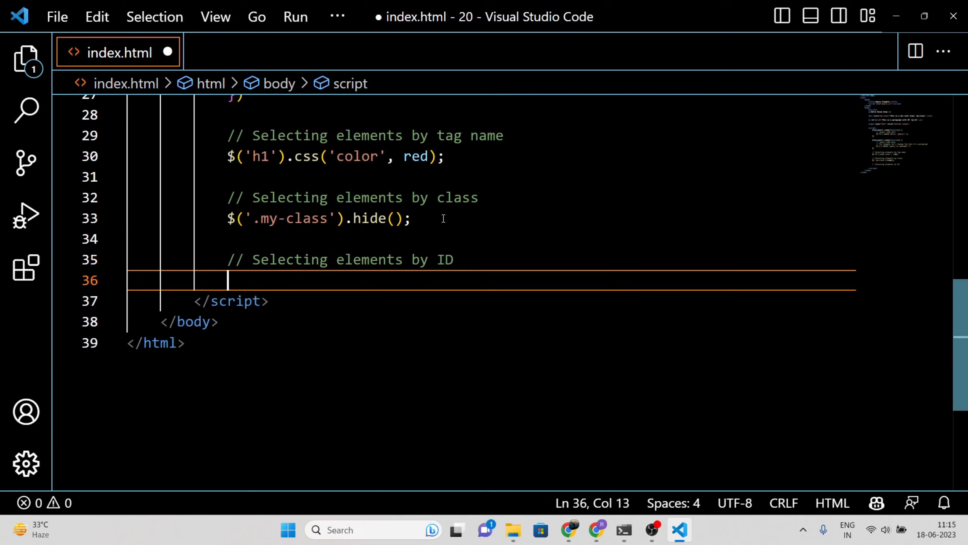
{"action": "type", "text": "$('')"}
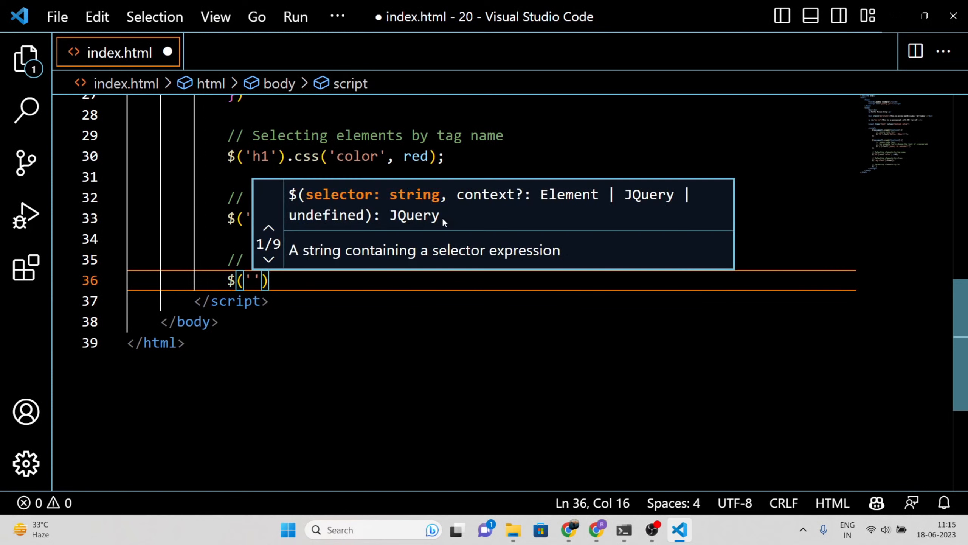
{"action": "type", "text": "#my-d"}
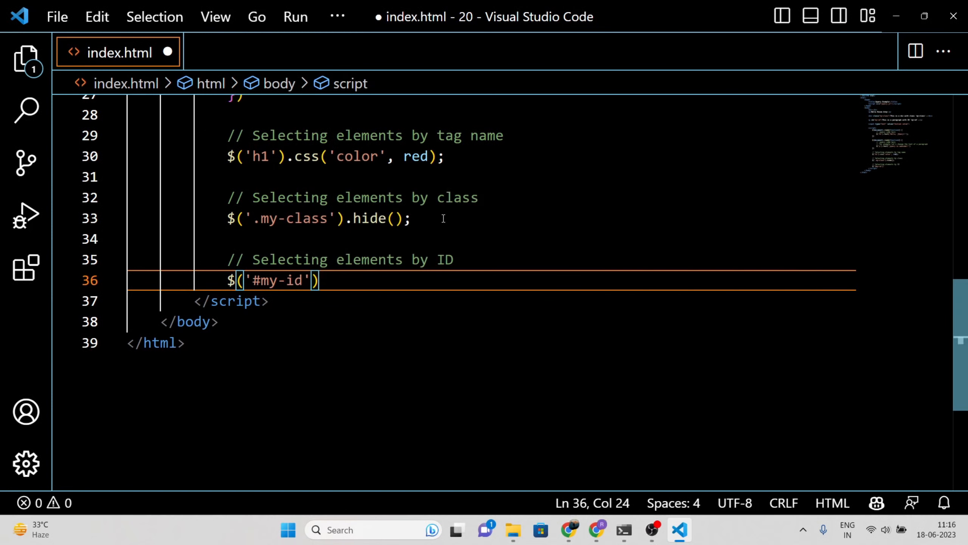
{"action": "type", "text": ".fadeIn();"}
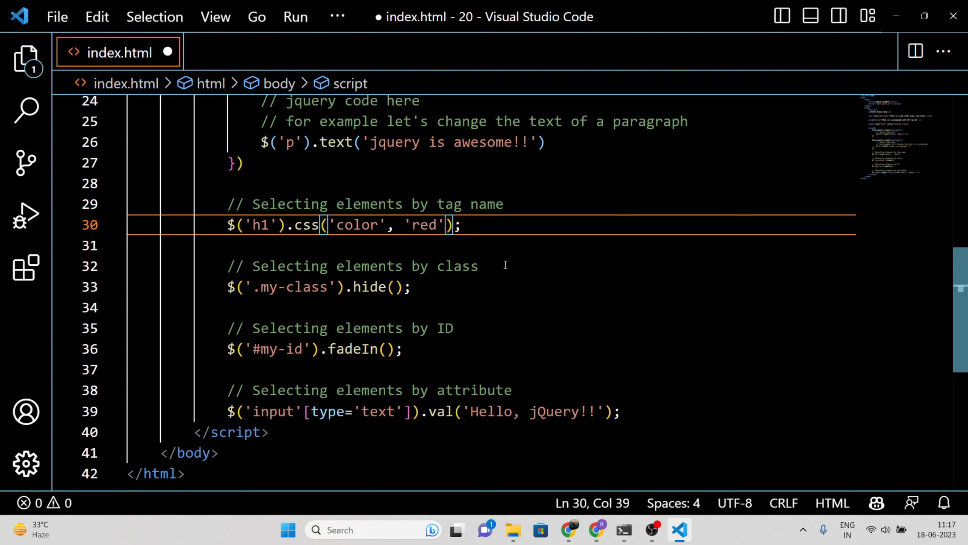
{"action": "mouse_move", "coordinate": [556, 281]}
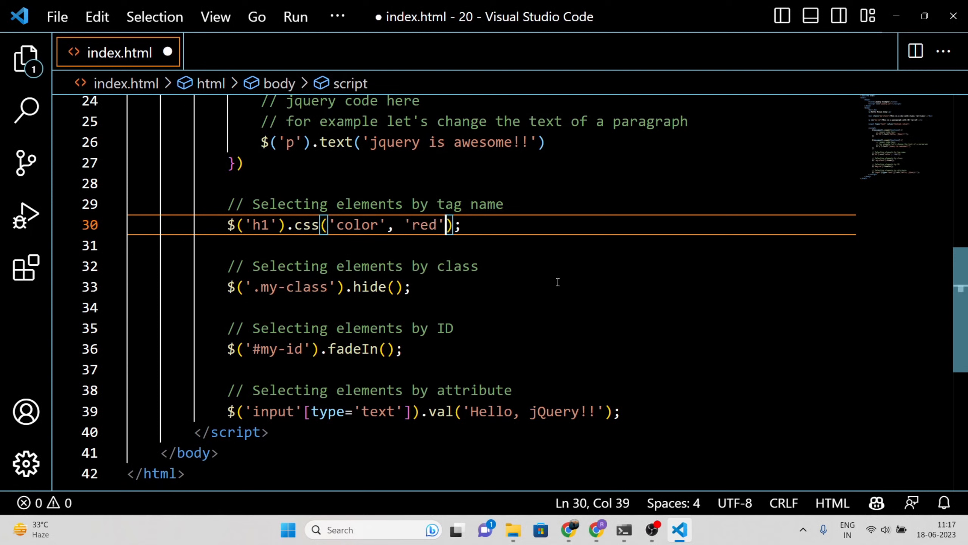
Step: Save index.html and check in Chrome that the heading renders red
{"action": "key", "text": "ctrl+s"}
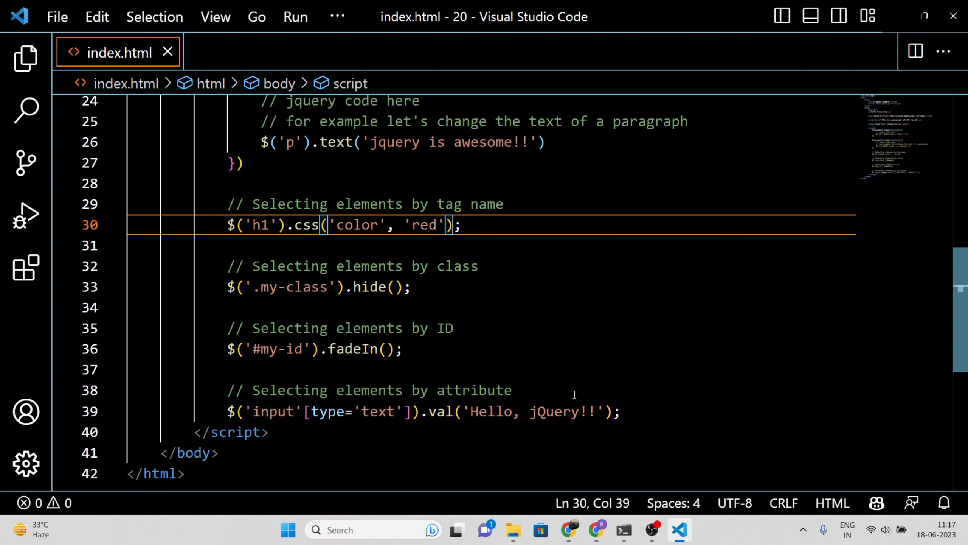
{"action": "left_click", "coordinate": [569, 529]}
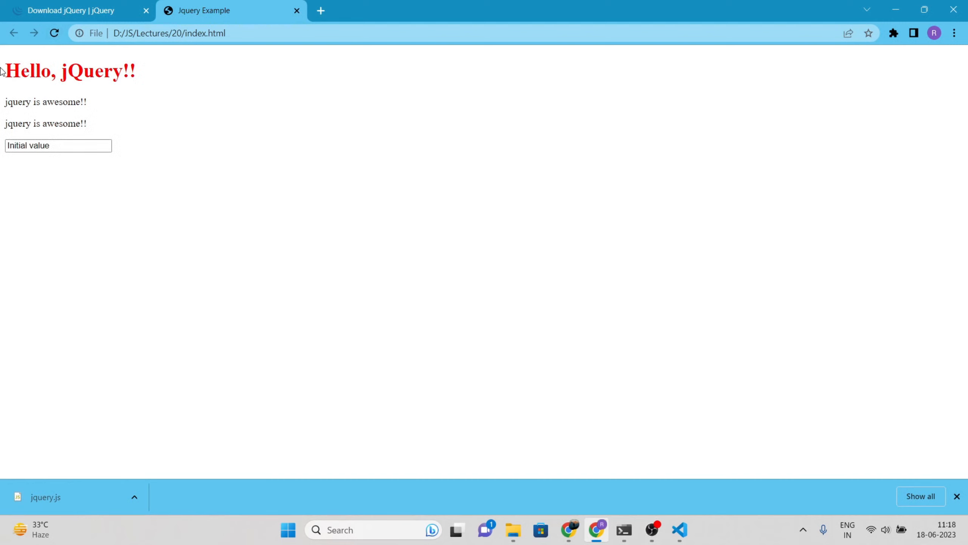
{"action": "left_click", "coordinate": [679, 529]}
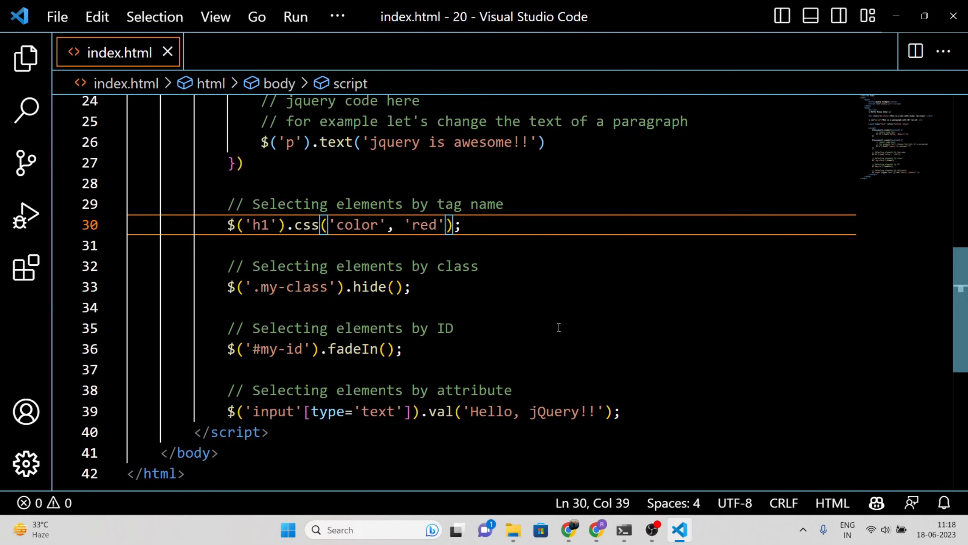
{"action": "mouse_move", "coordinate": [514, 336]}
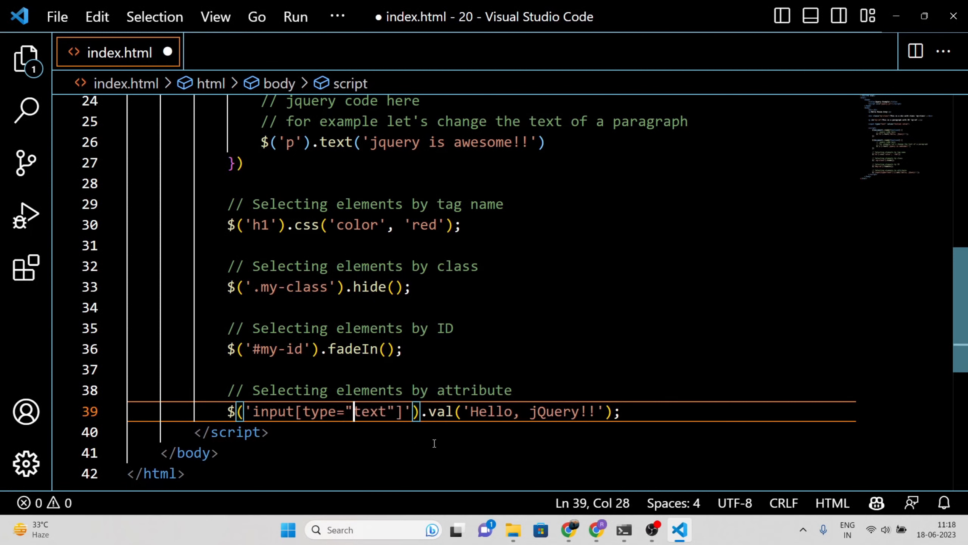
Step: Reload index.html in Chrome so the text box shows Hello, jQuery!!
{"action": "left_click", "coordinate": [568, 530]}
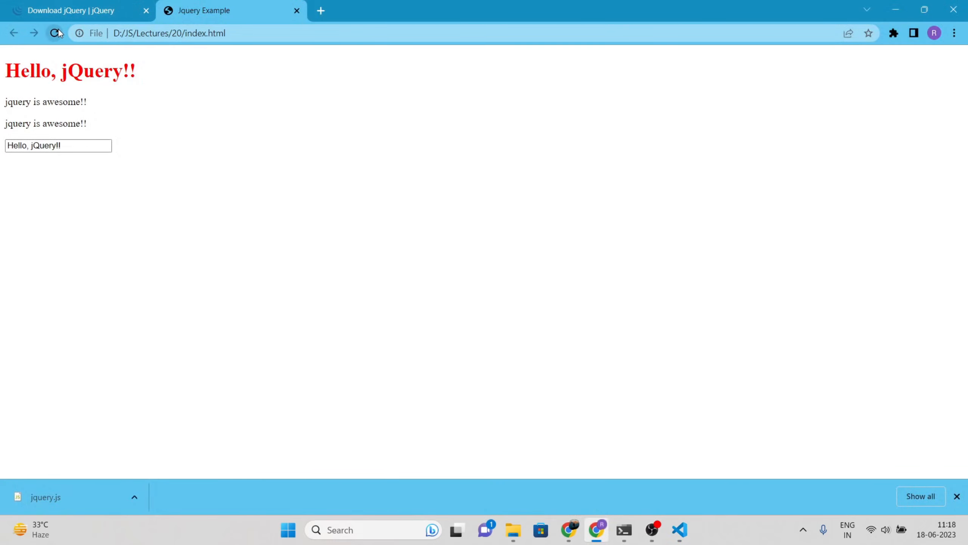
{"action": "left_click", "coordinate": [55, 32]}
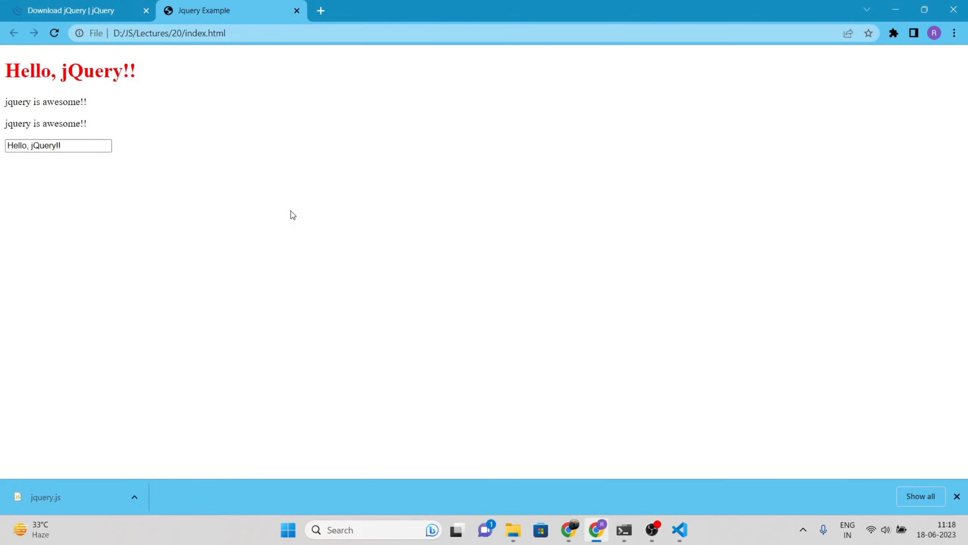
{"action": "left_click", "coordinate": [679, 530]}
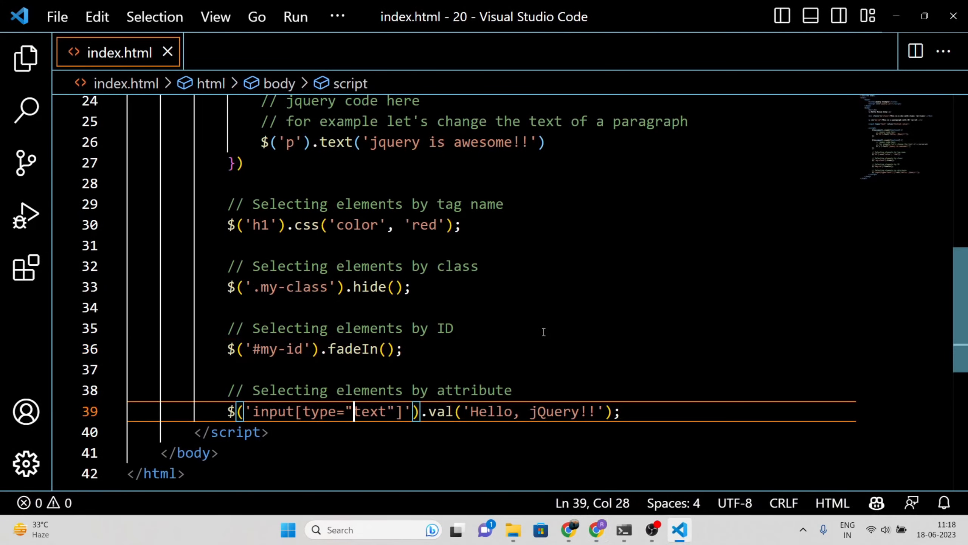
Step: Handwrite the word 'Thank' in blue pen on the whiteboard
{"action": "scroll", "scroll_direction": "up", "scroll_amount": 3}
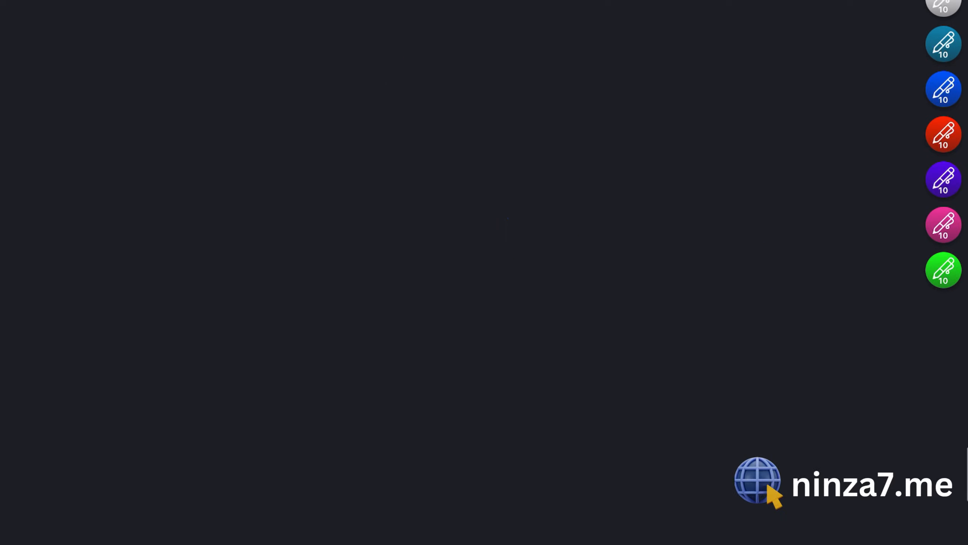
{"action": "left_click_drag", "start_coordinate": [100, 123], "coordinate": [346, 114]}
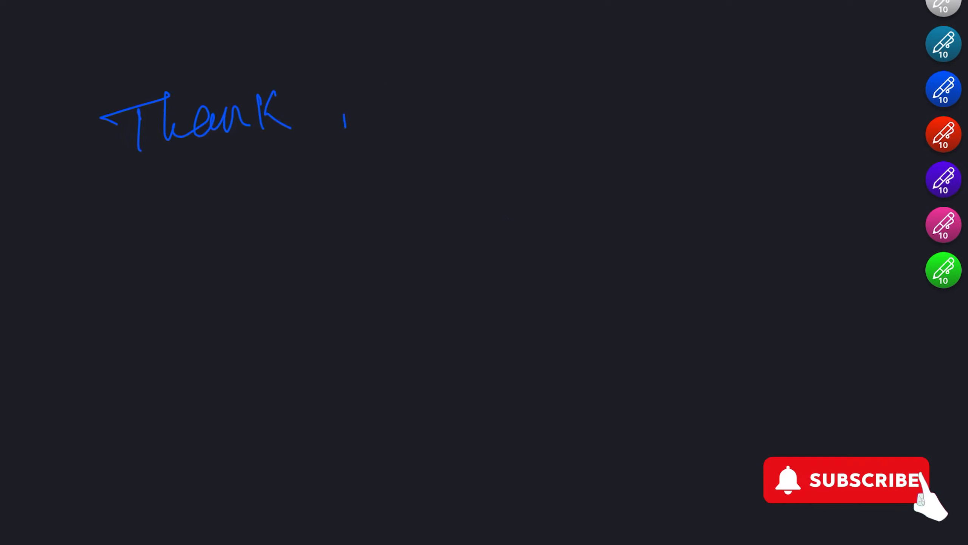